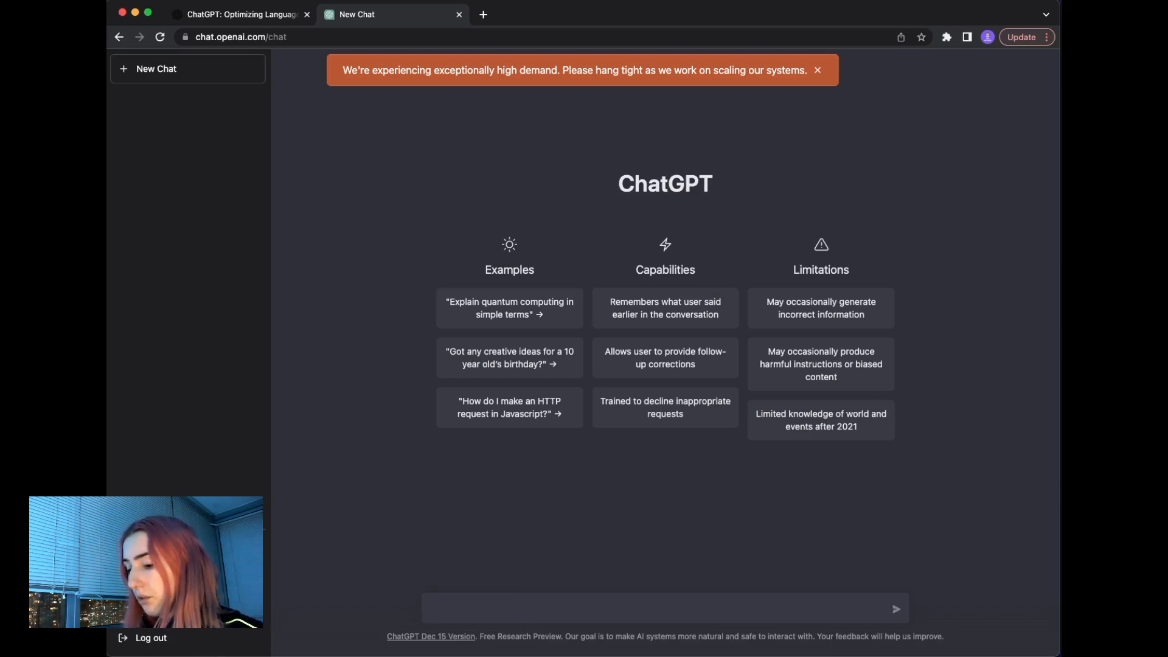
Step: Ask ChatGPT to generate HTML and CSS code for a mobile-responsive restaurant website
type("generate d")
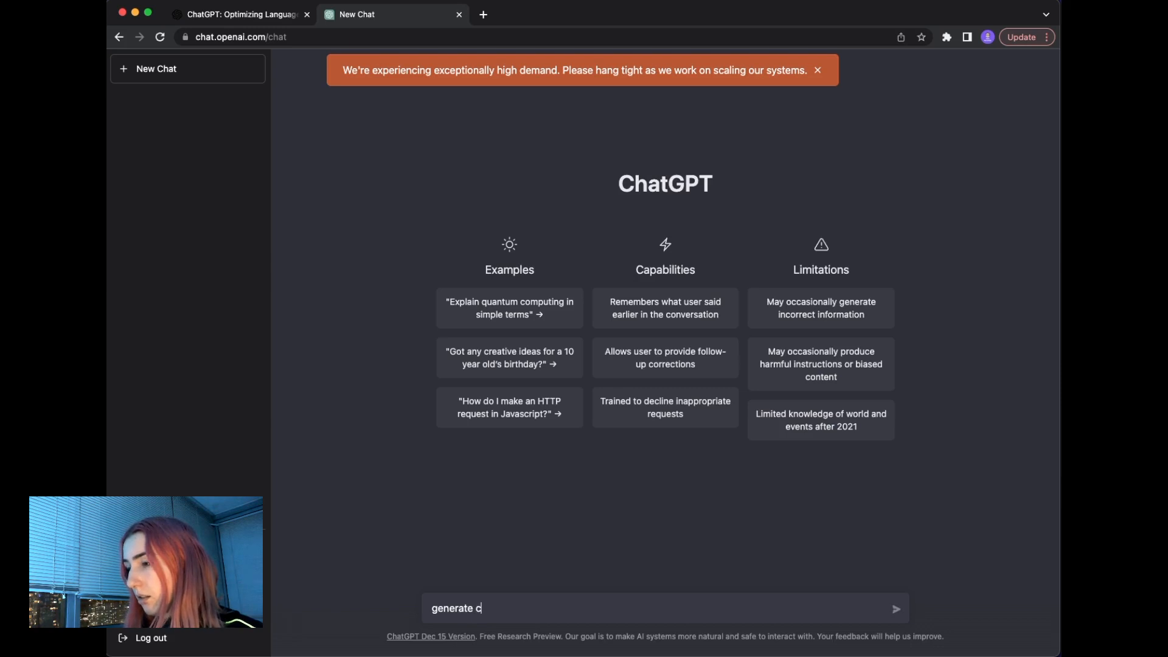
type("ode h")
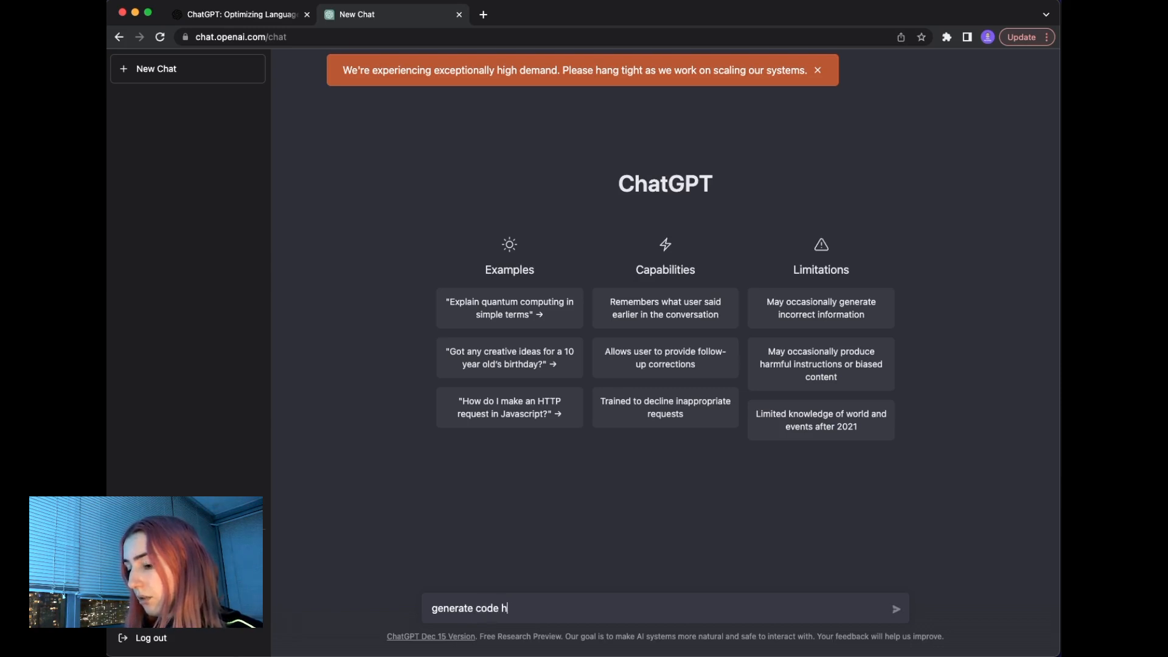
type("tml and c")
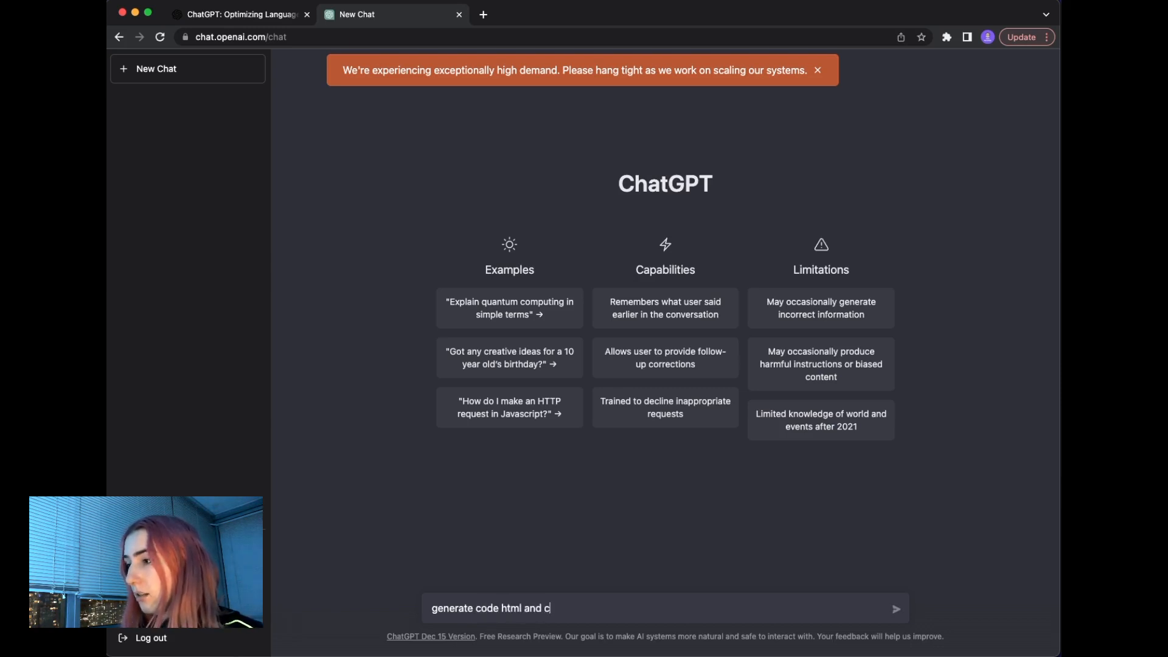
type("ss of a restaurant")
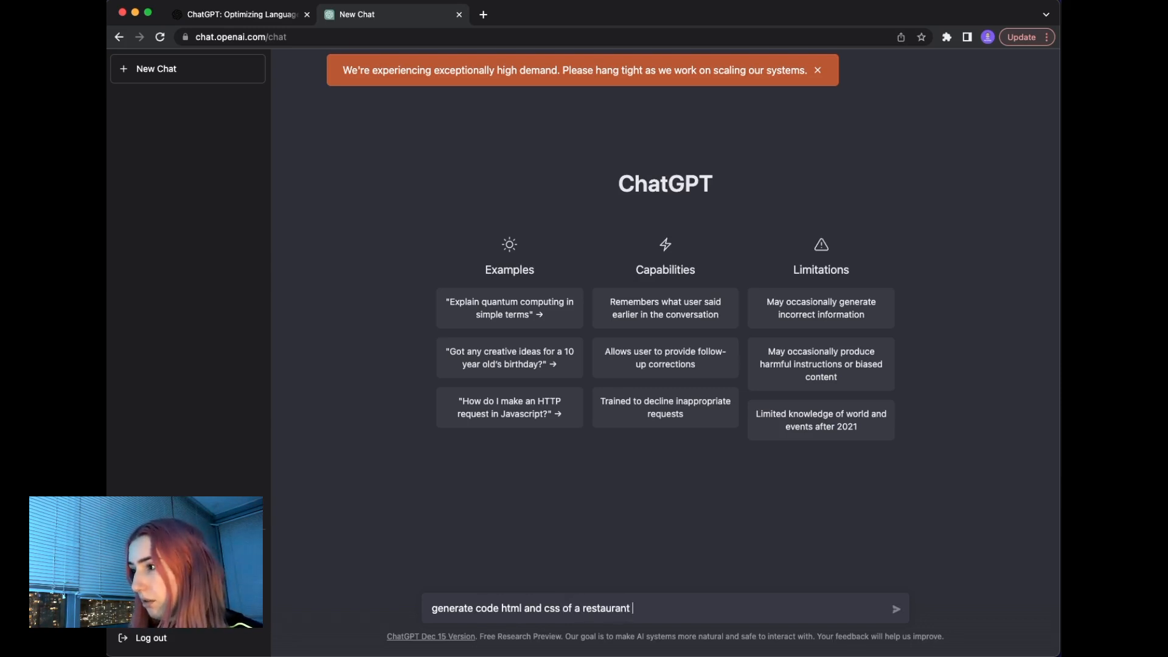
type("website")
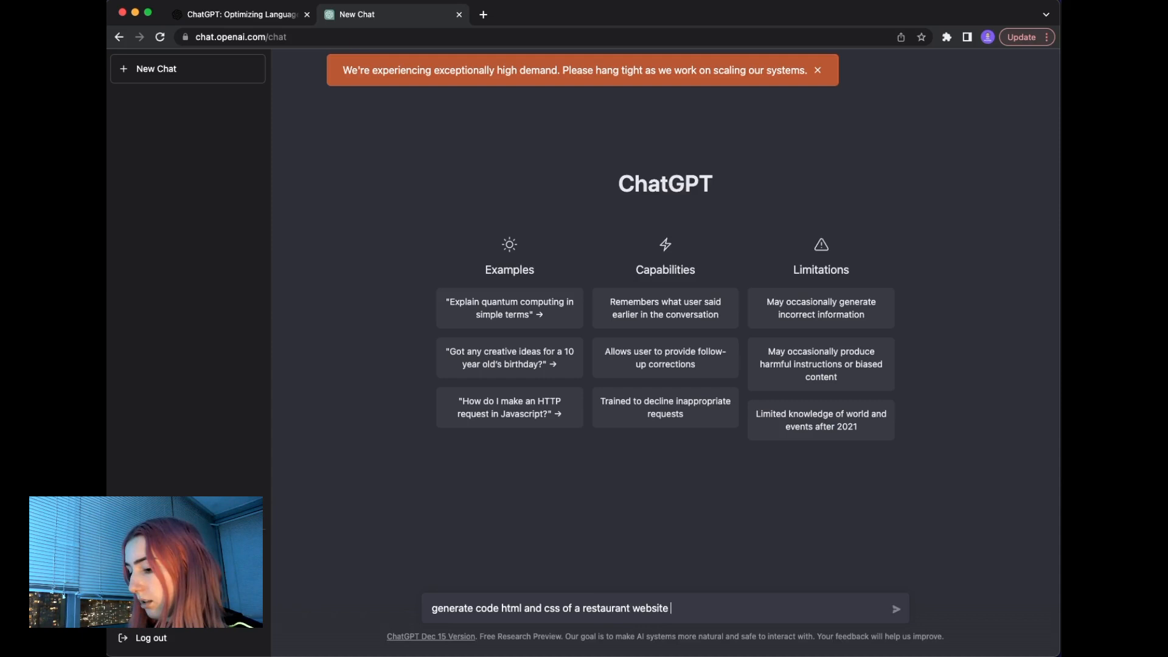
type("that is mobil")
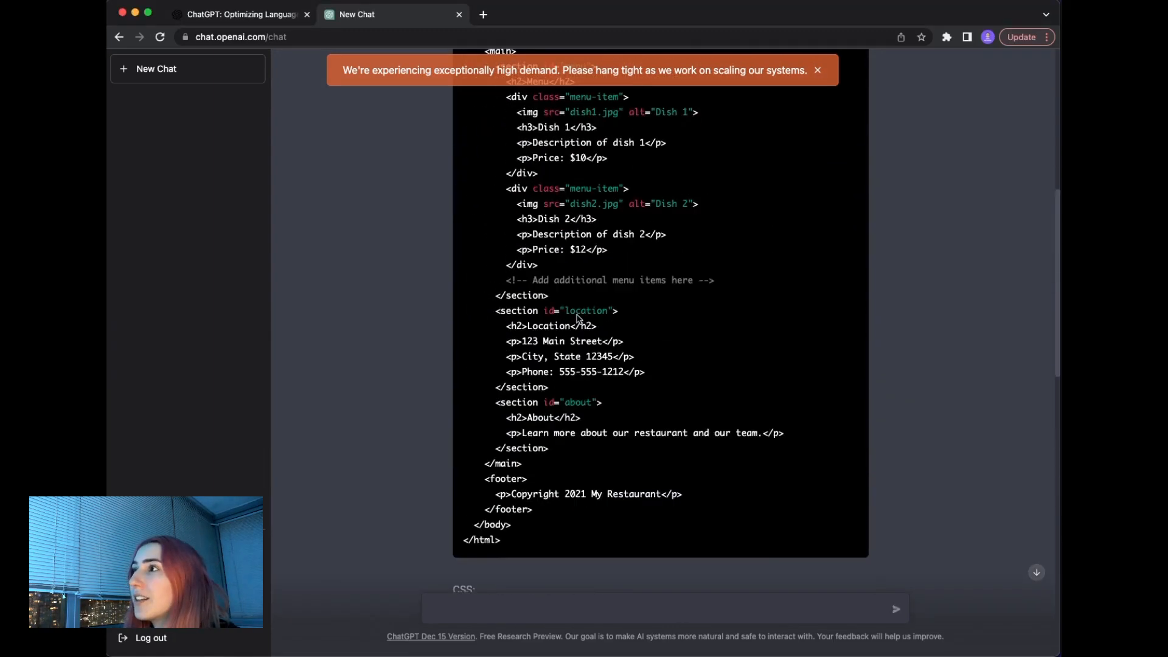
Step: Review the generated HTML and CSS, then reply 'next' to continue the cut-off CSS
scroll("up", 3)
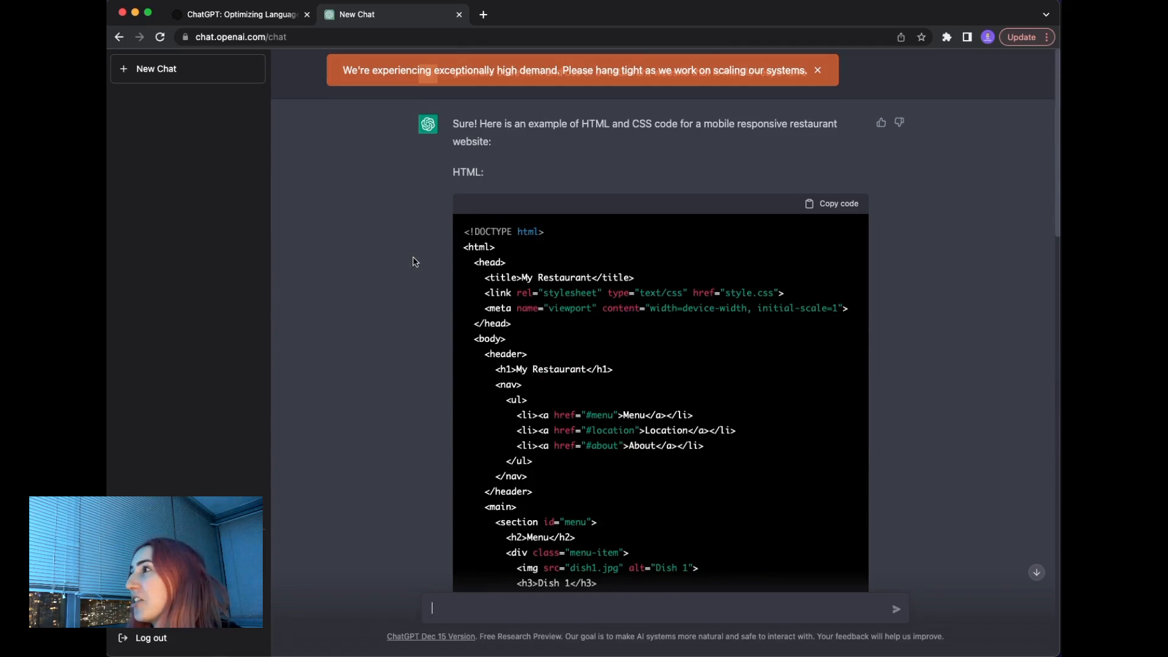
scroll("down", 3)
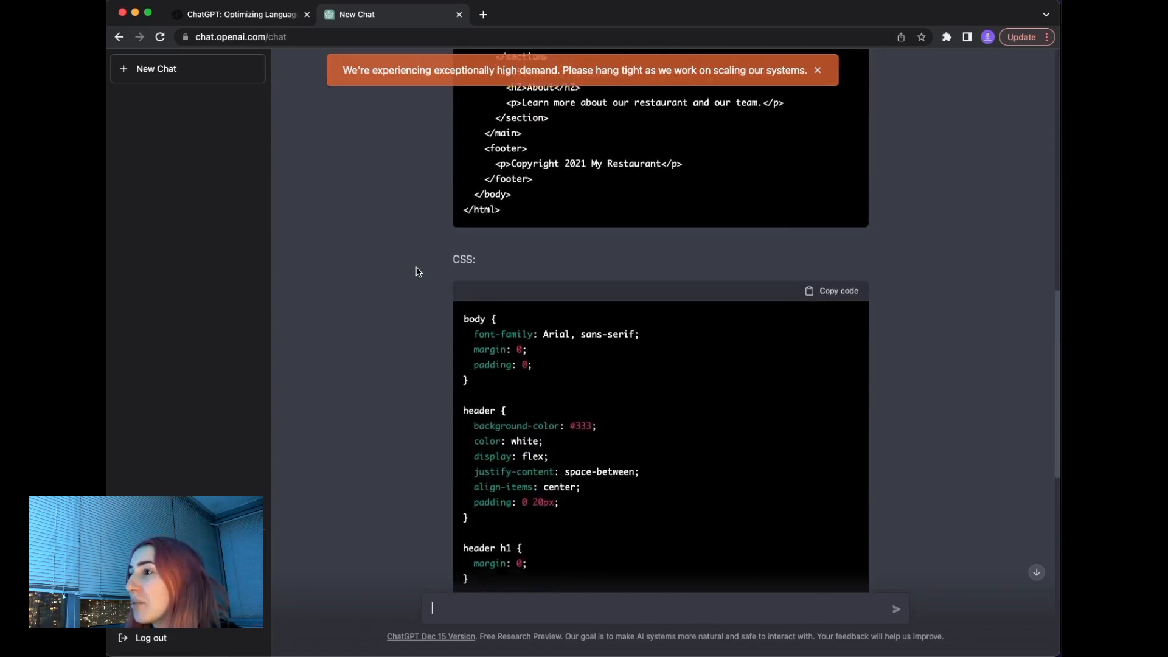
scroll("down", 3)
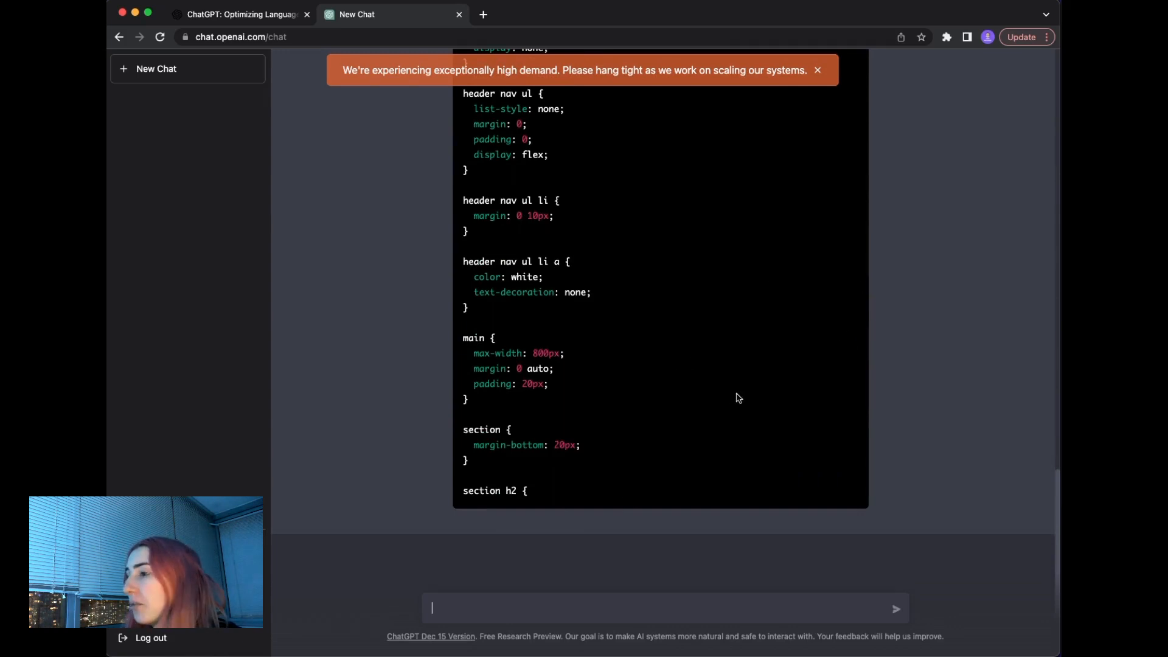
mouse_move(609, 601)
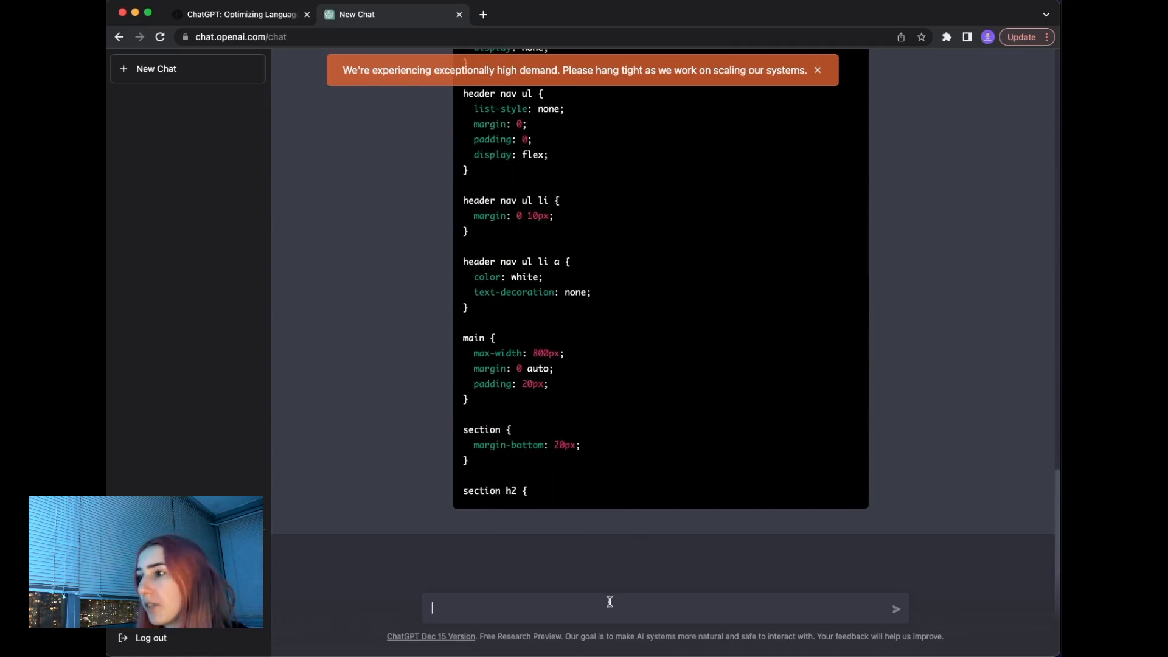
type("next")
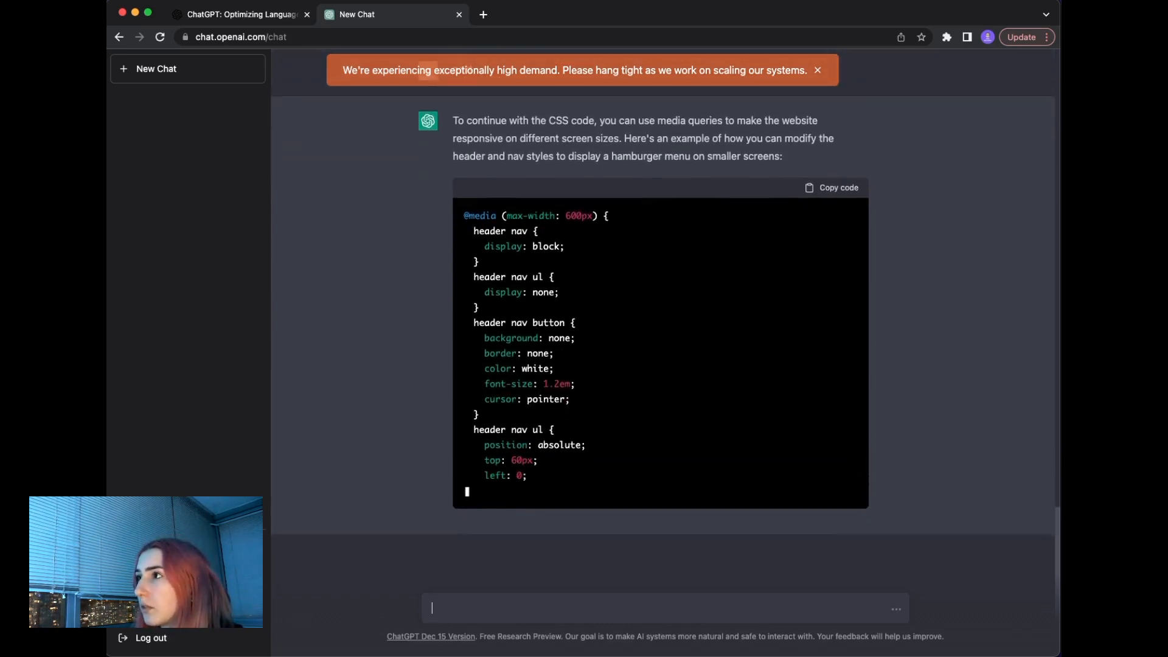
Step: Read through the responsive-menu and menu-grid CSS, then copy the HTML code block
scroll("down", 3)
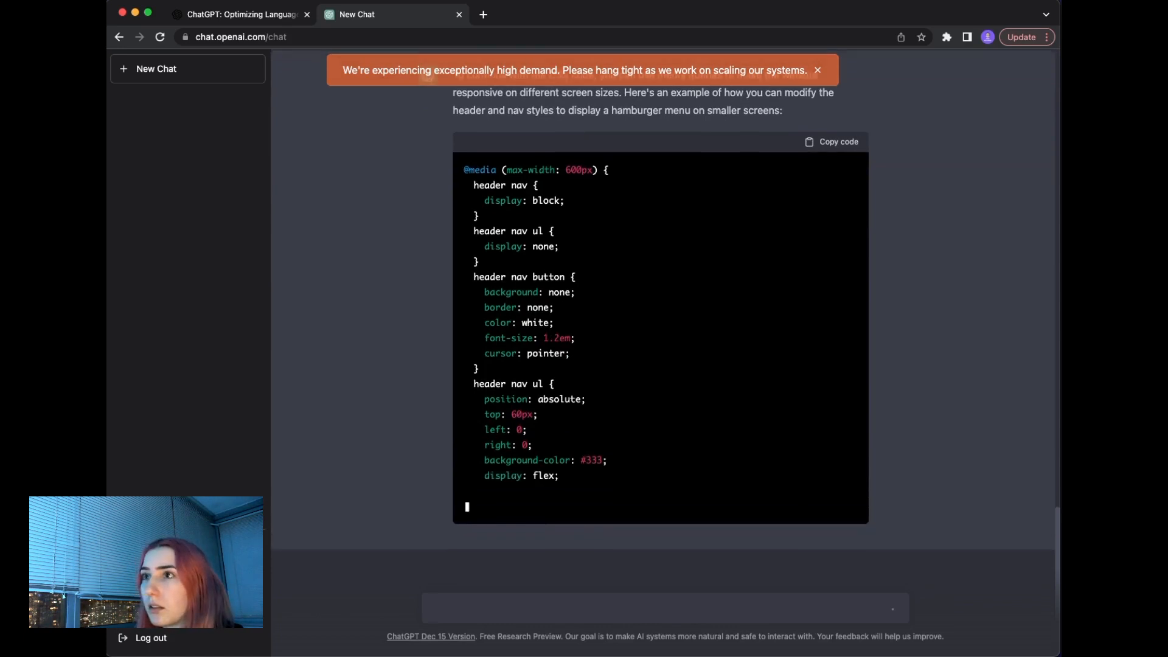
scroll("down", 3)
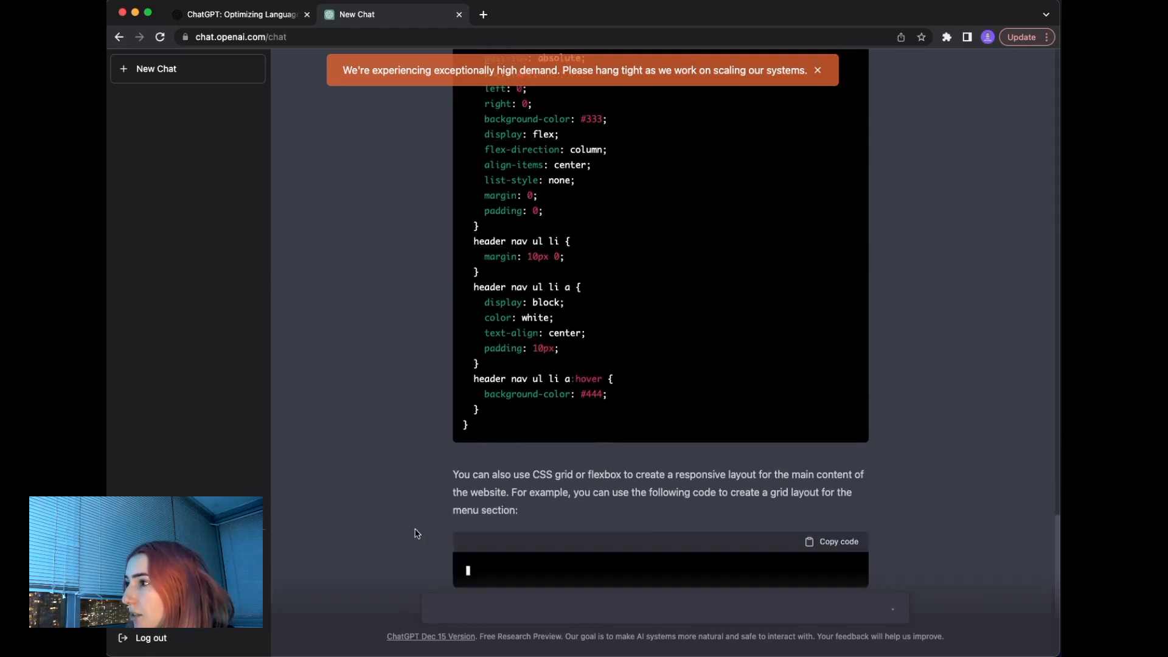
scroll("down", 3)
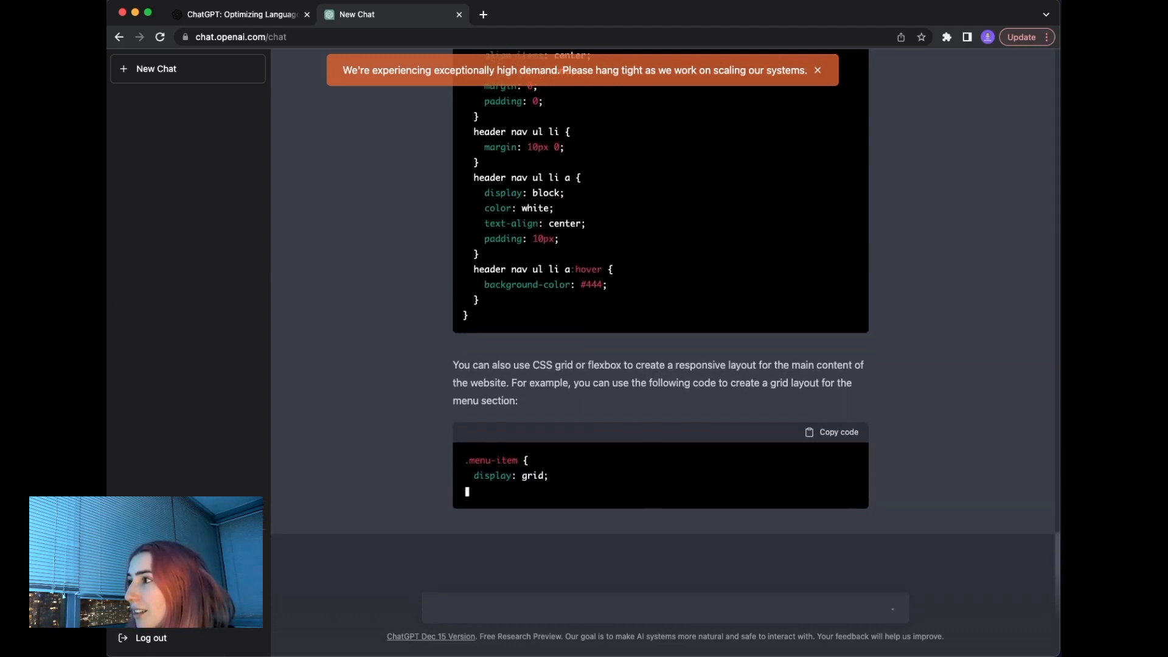
scroll("down", 3)
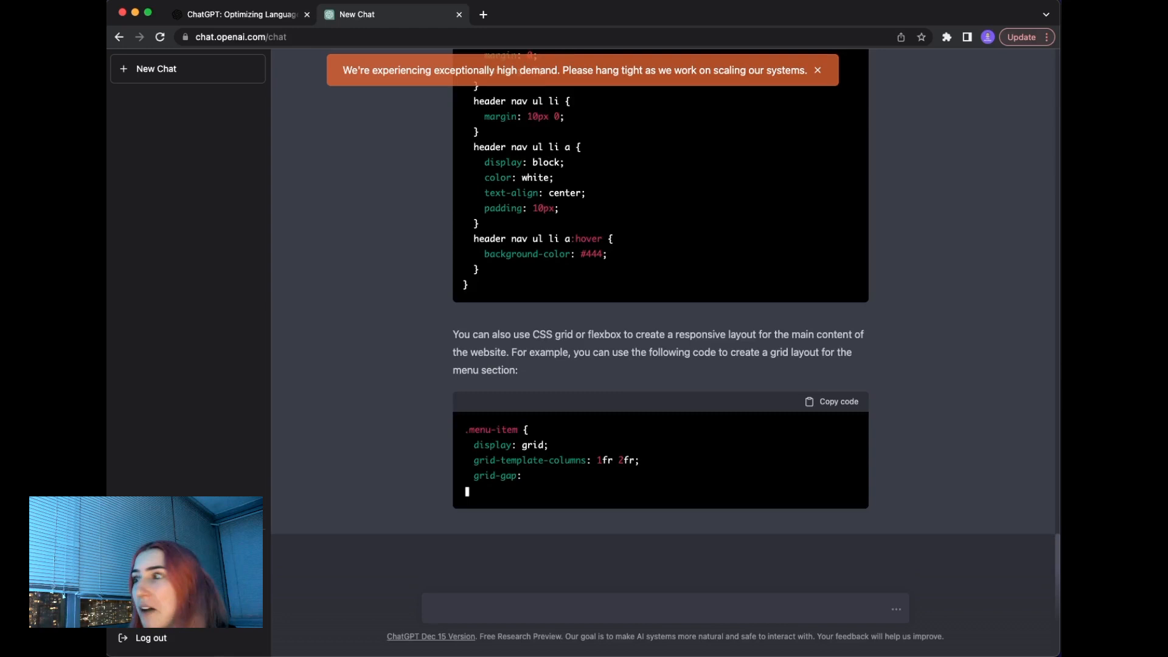
scroll("down", 3)
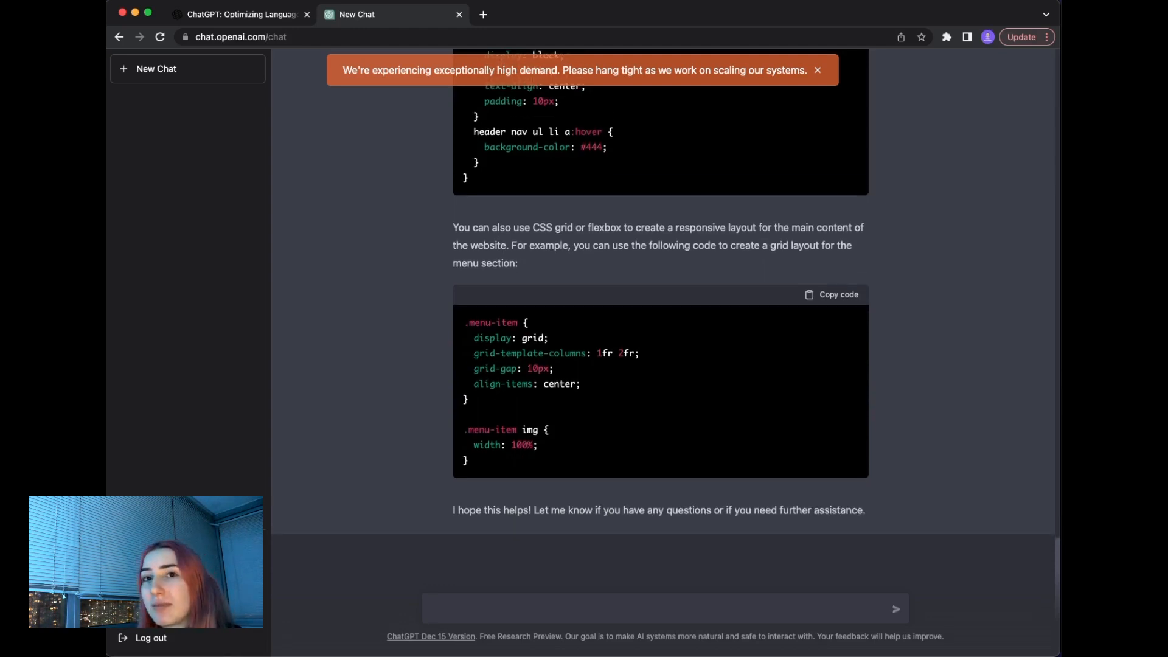
scroll("up", 3)
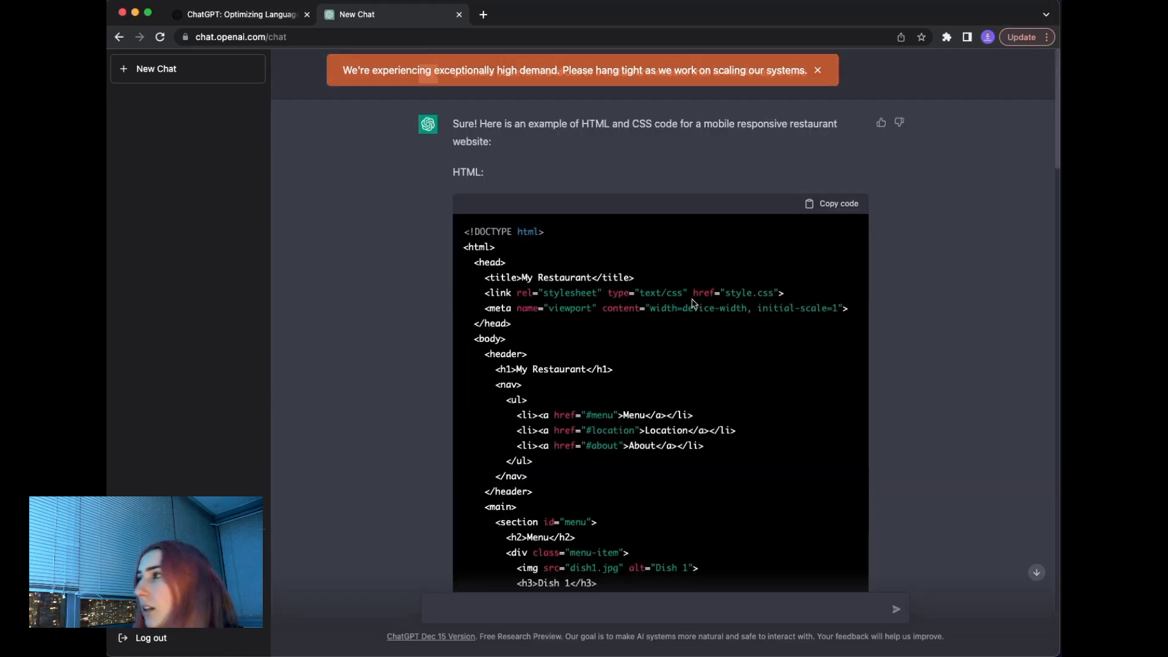
left_click(836, 204)
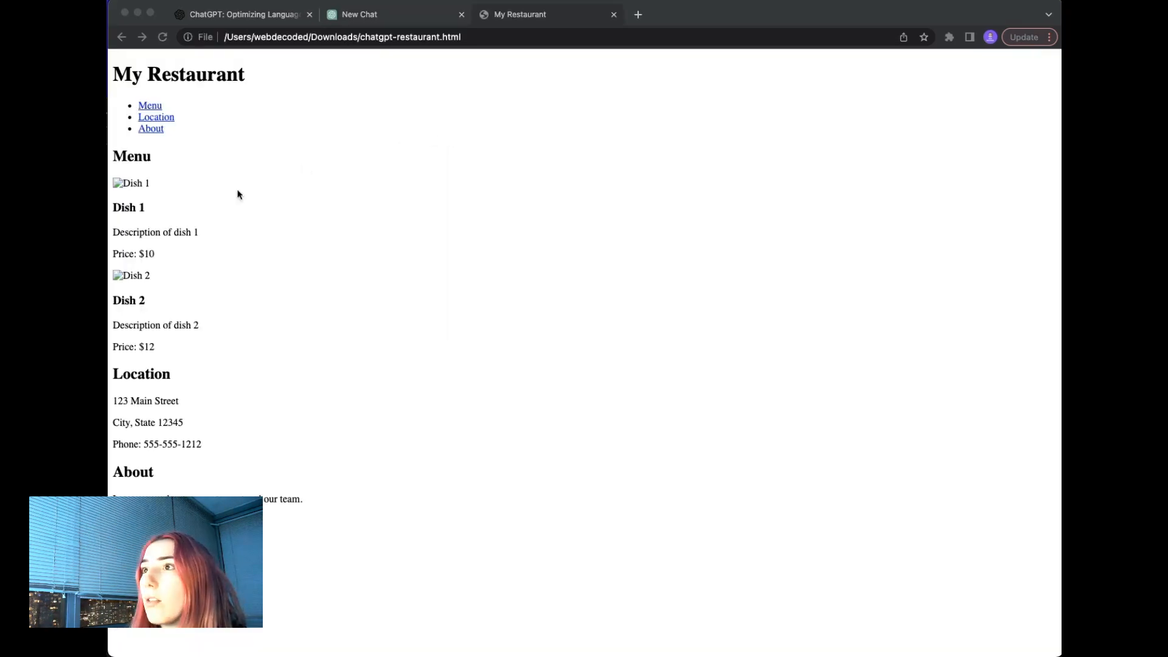
mouse_move(403, 508)
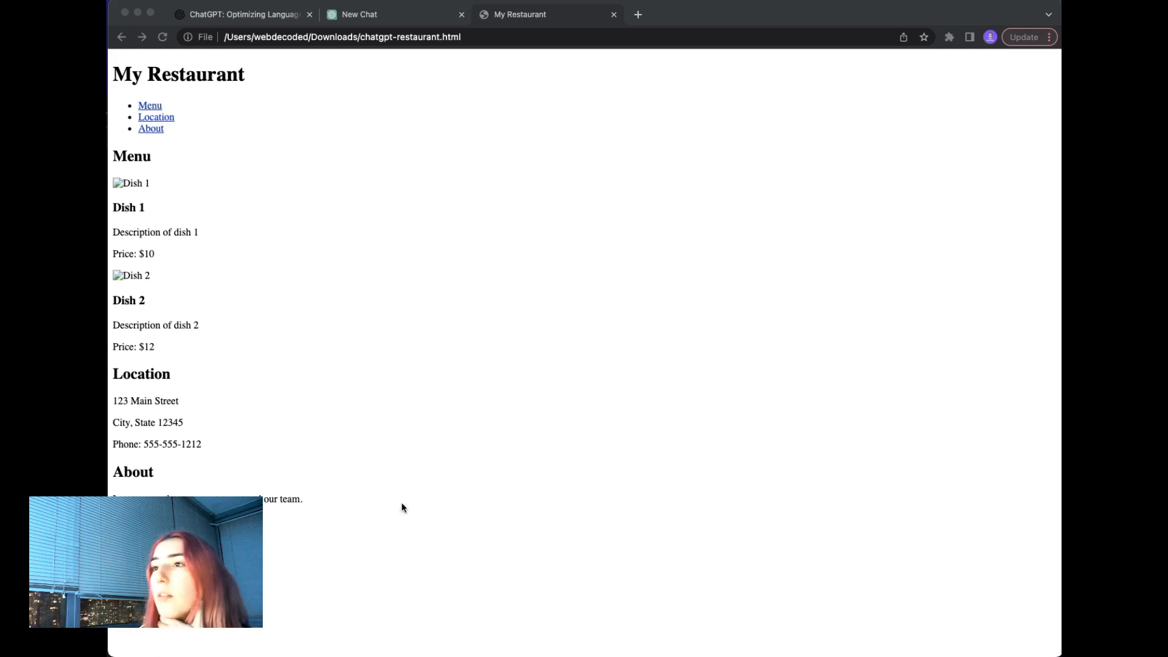
mouse_move(214, 203)
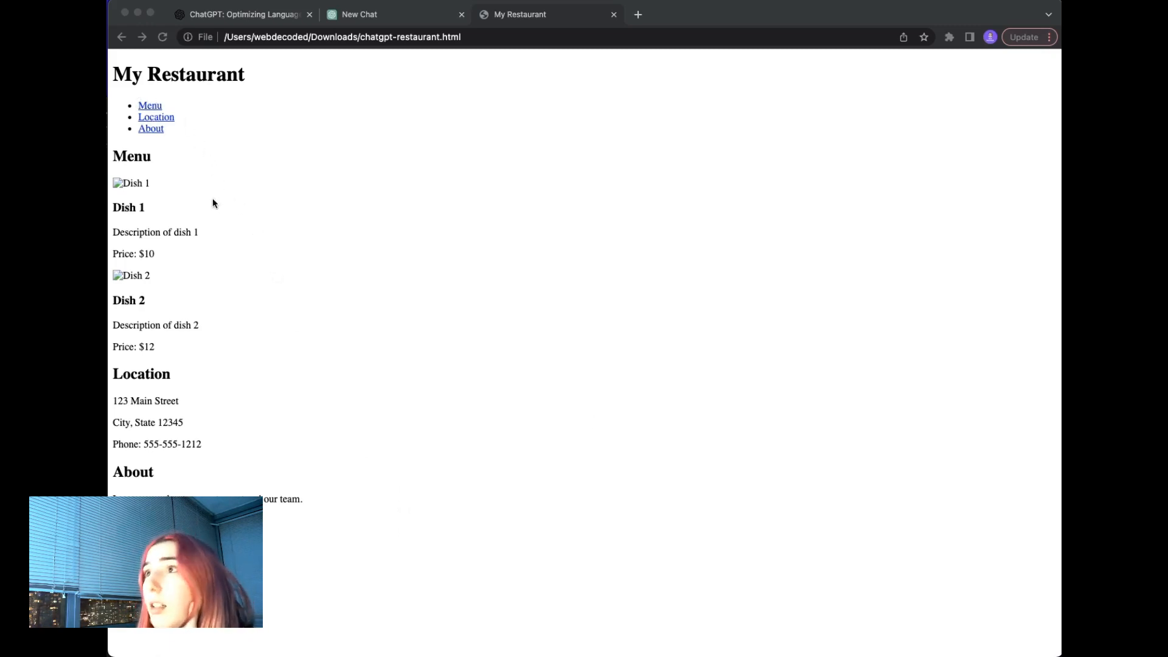
mouse_move(225, 220)
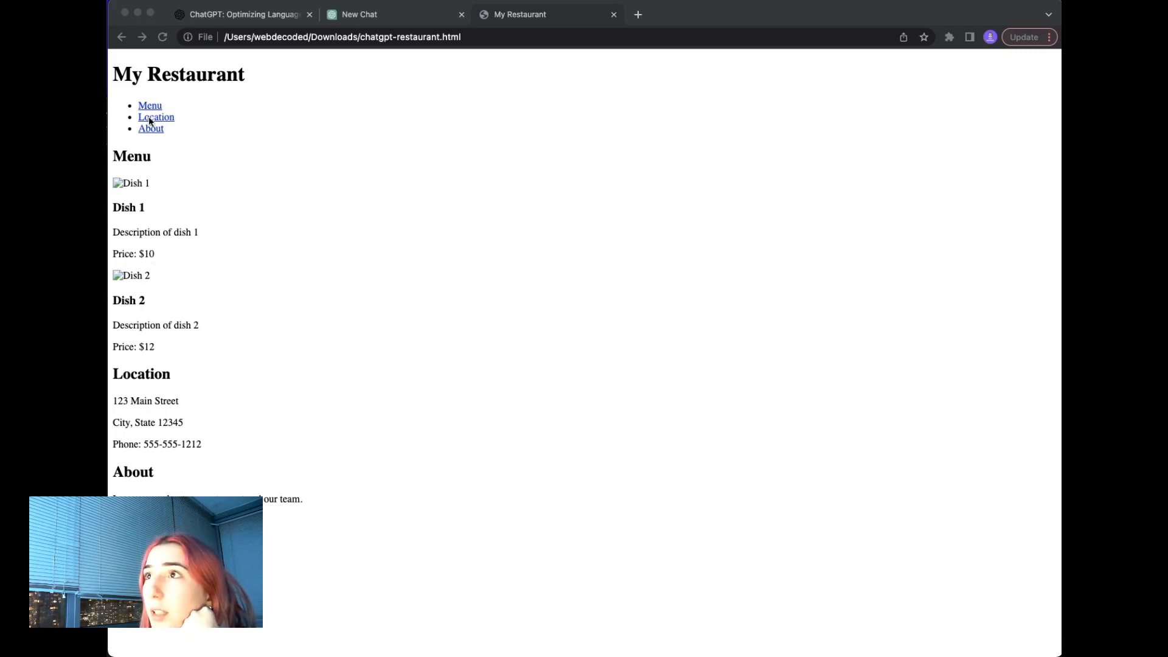
mouse_move(262, 100)
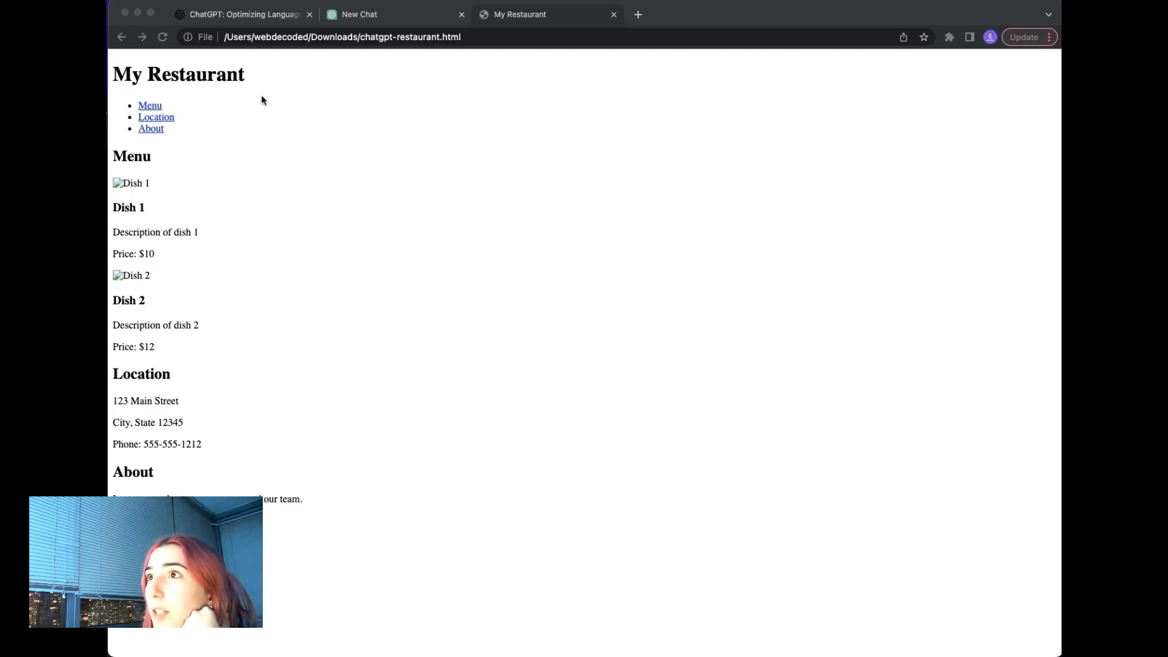
mouse_move(210, 336)
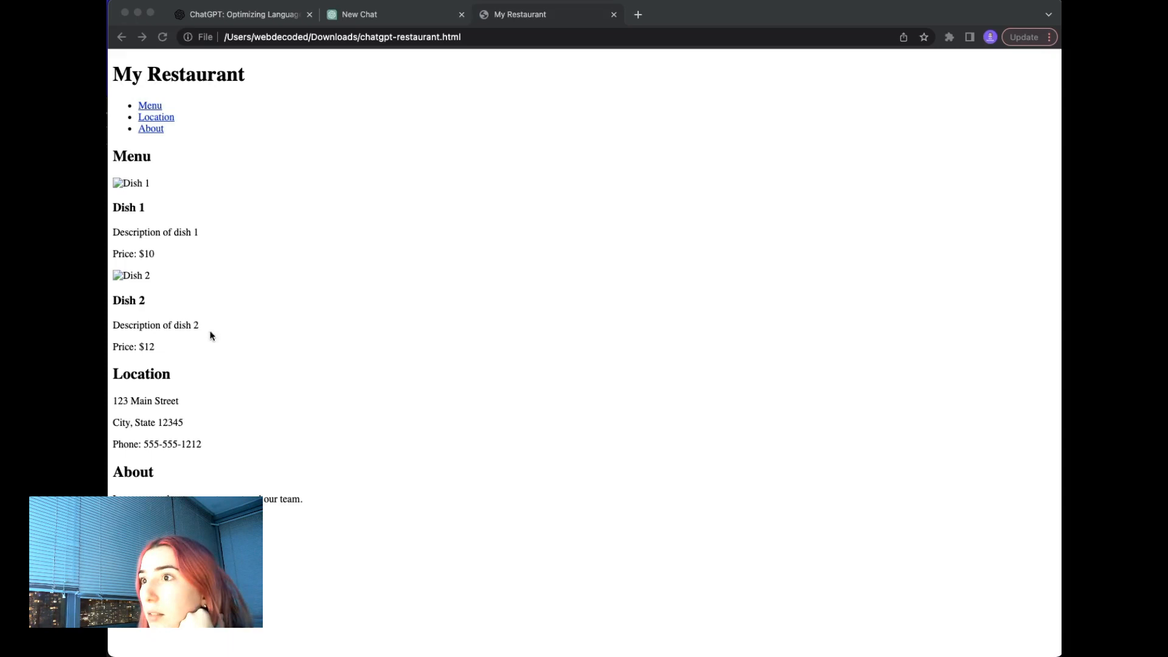
mouse_move(589, 383)
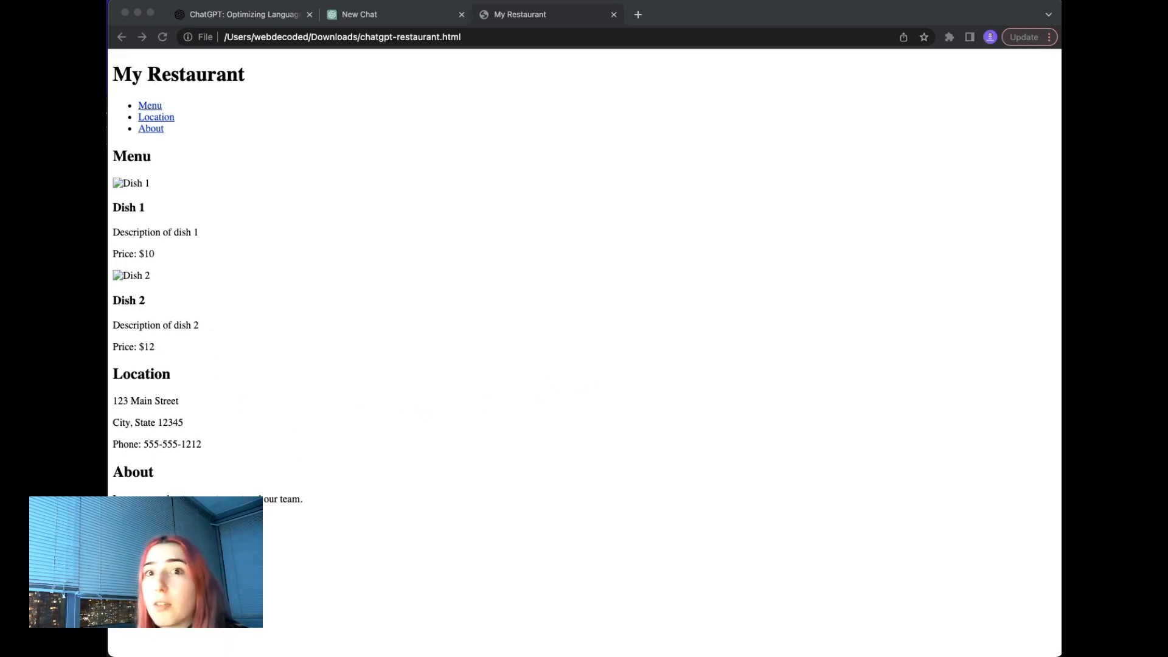
mouse_move(294, 483)
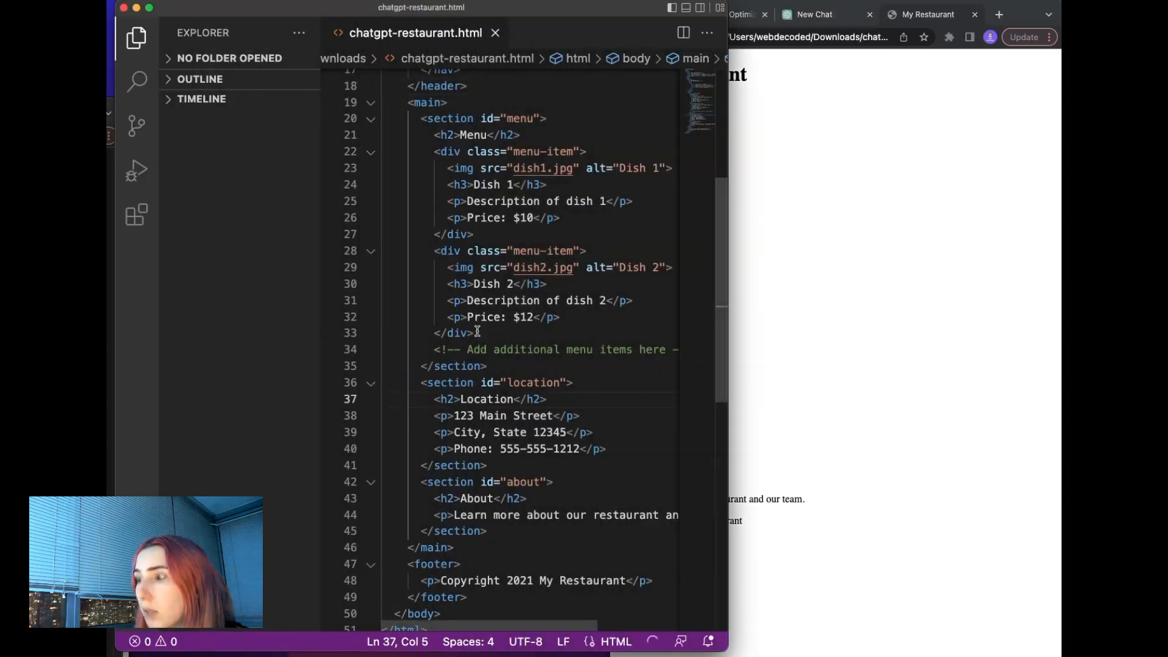
Step: Add an empty <style> block inside the head of chatgpt-restaurant.html and return to ChatGPT
scroll("up", 3)
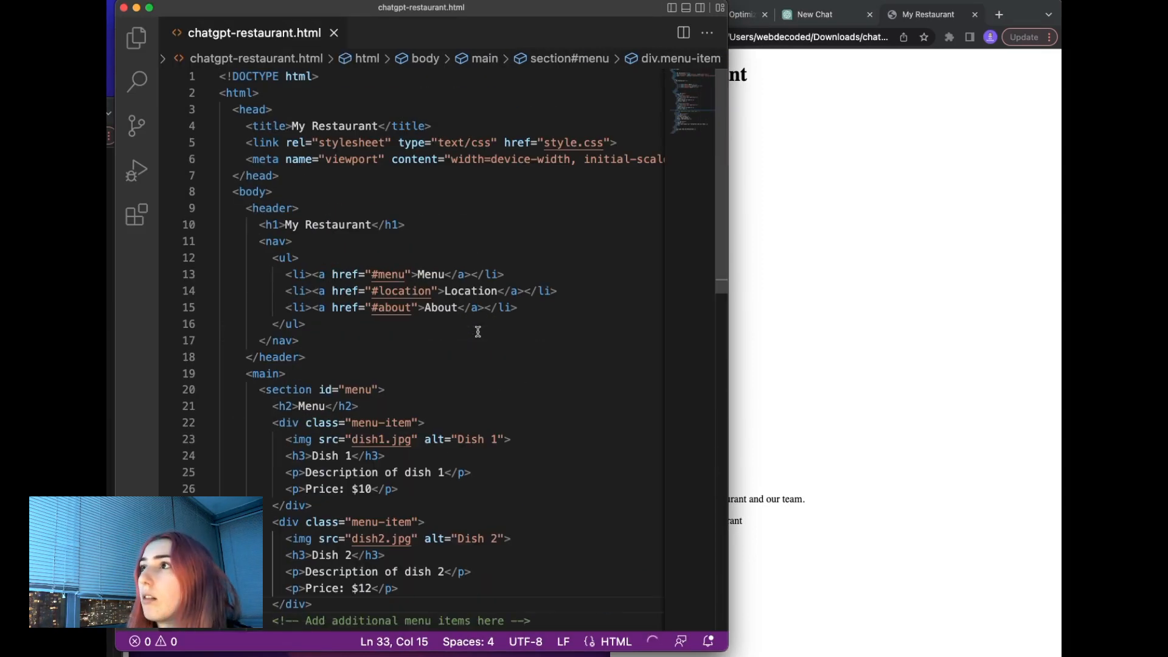
left_click(369, 75)
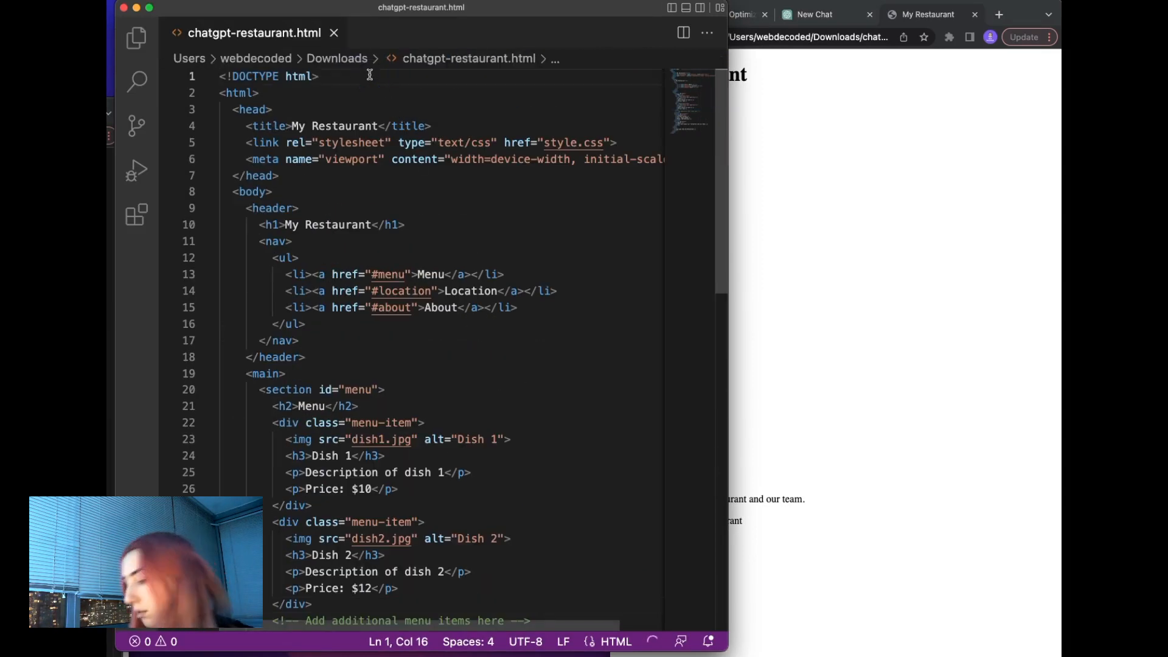
left_click(271, 109)
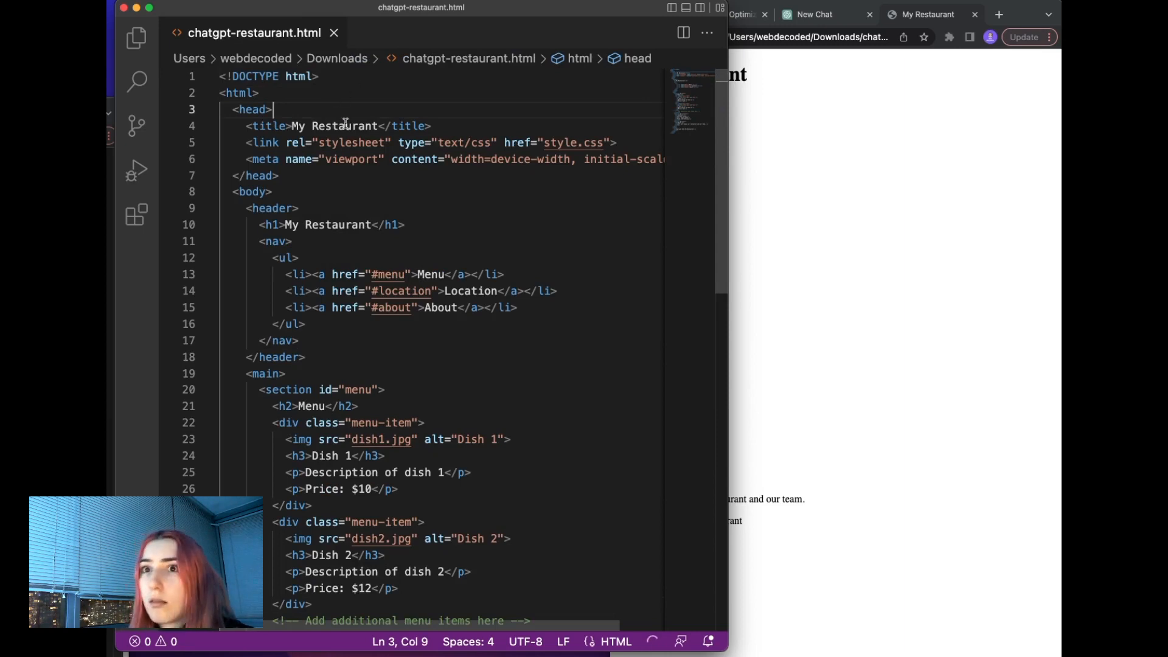
key("Enter")
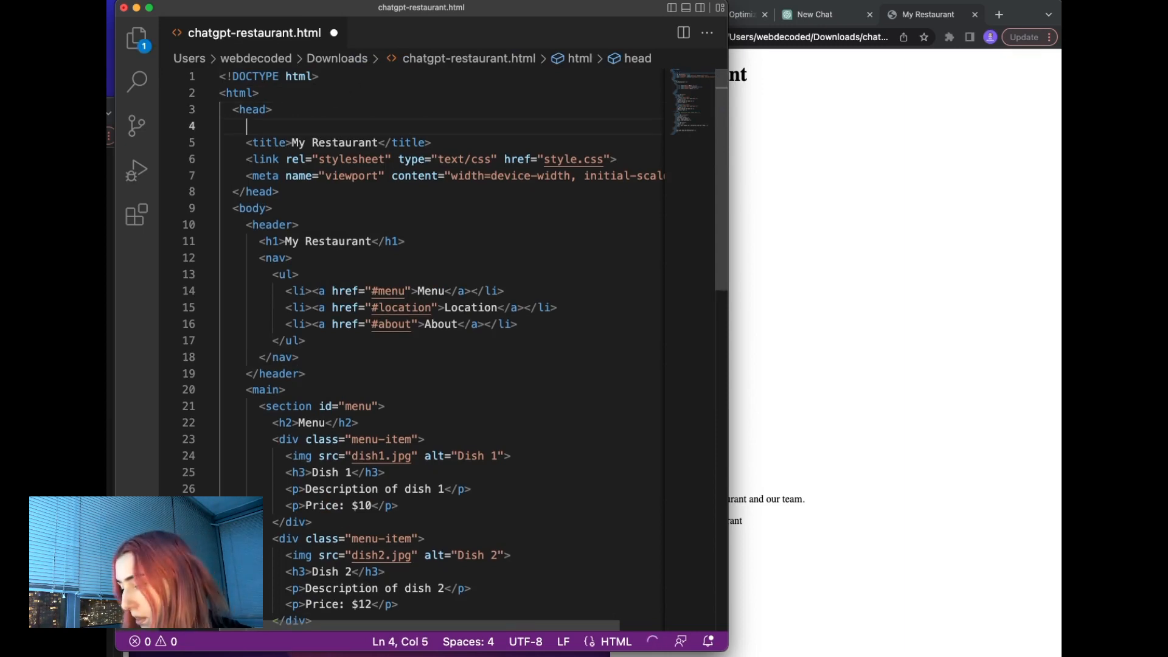
type("<style>")
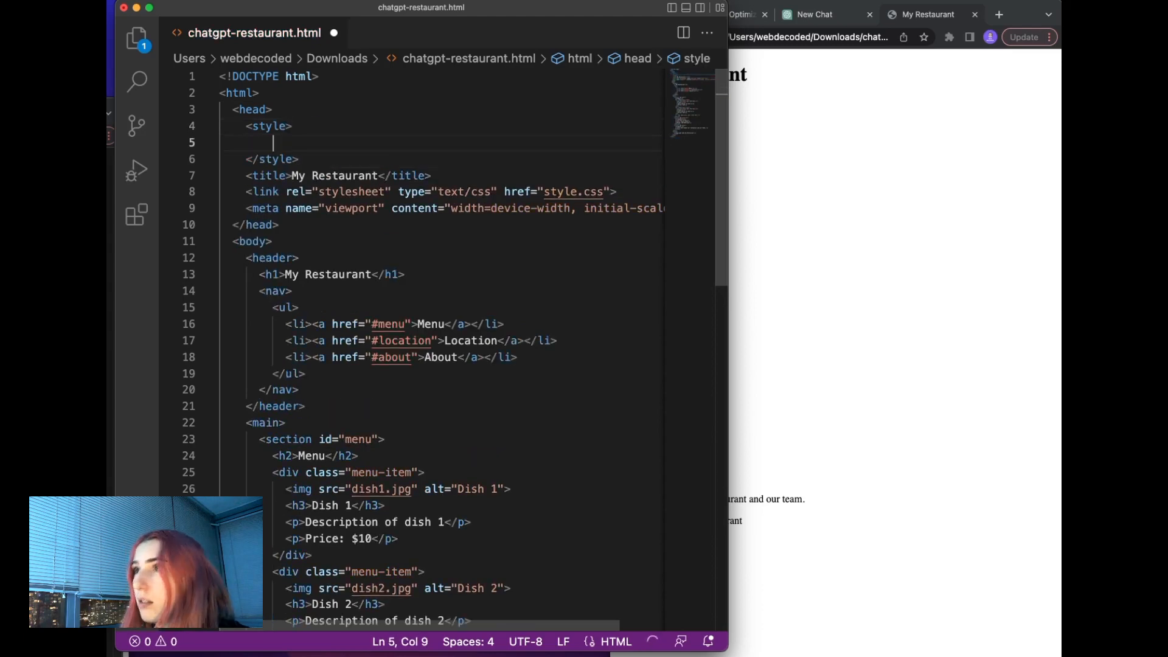
left_click(812, 14)
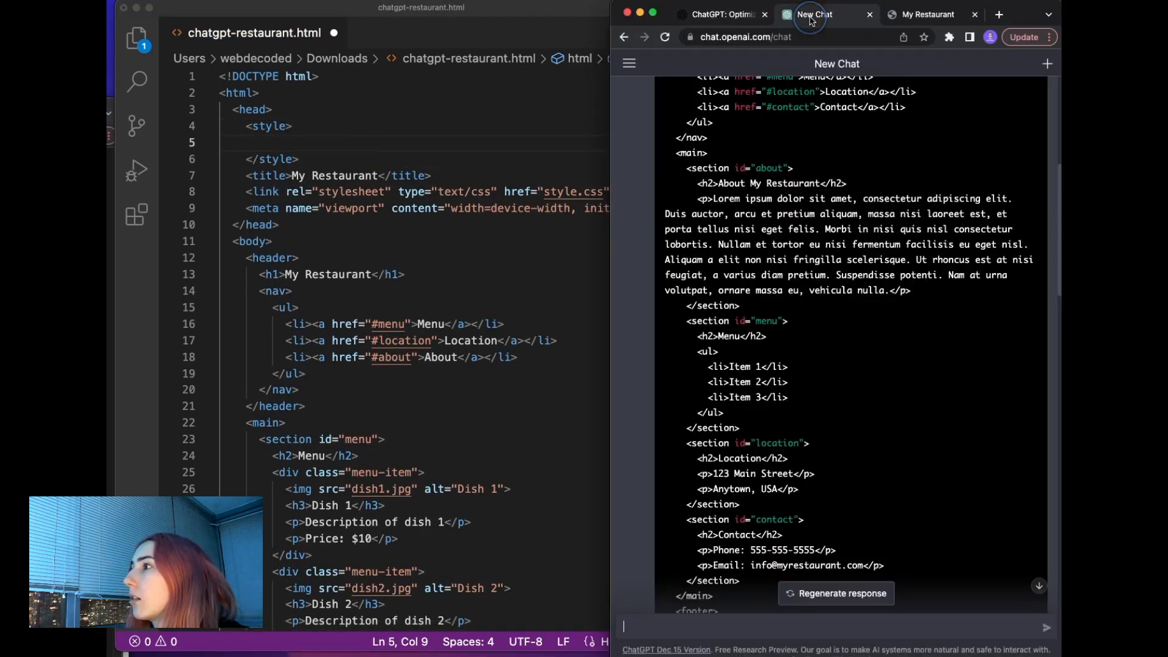
Step: Copy ChatGPT's CSS for body, header, nav bar and nav list into the style block
scroll("down", 3)
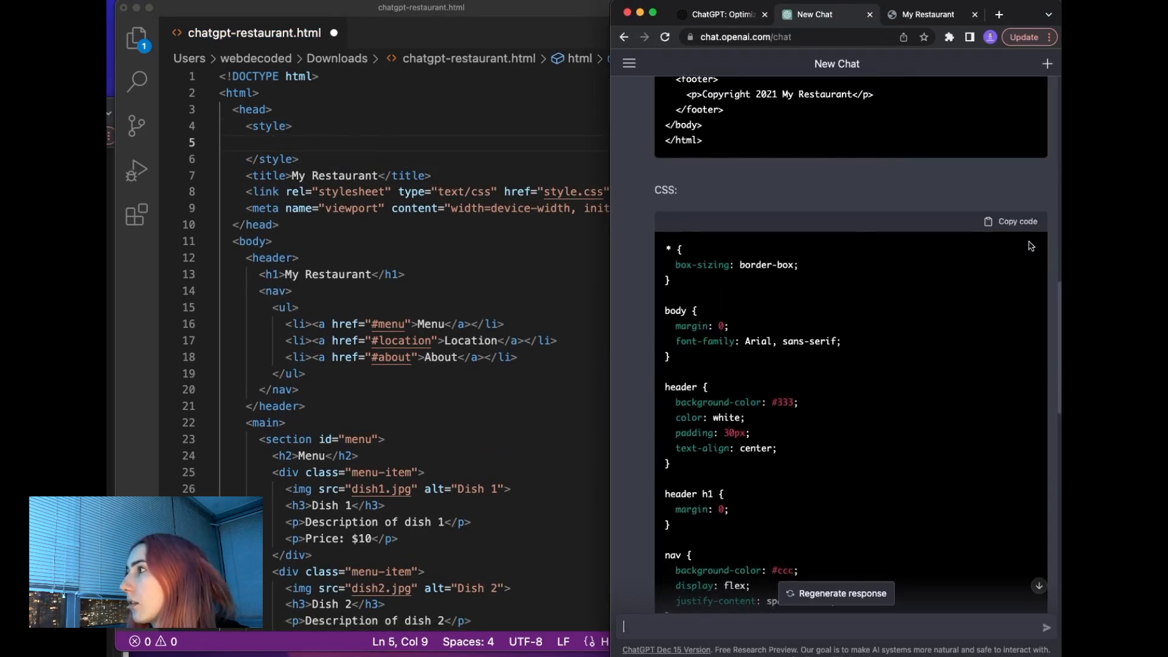
left_click(1017, 221)
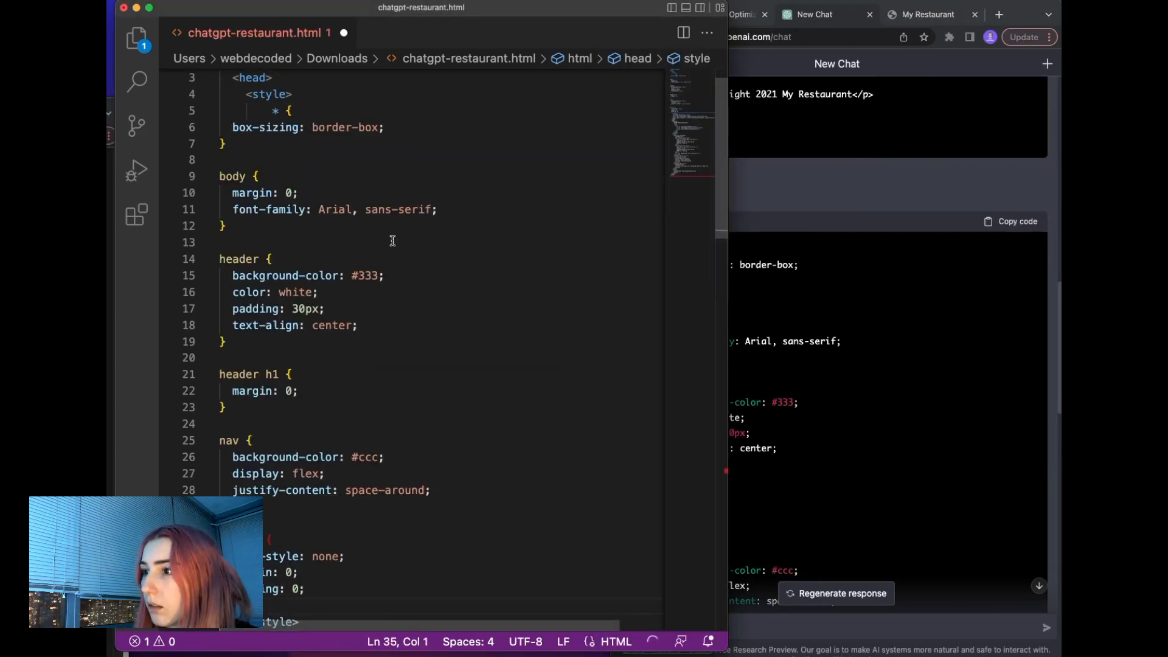
scroll("down", 3)
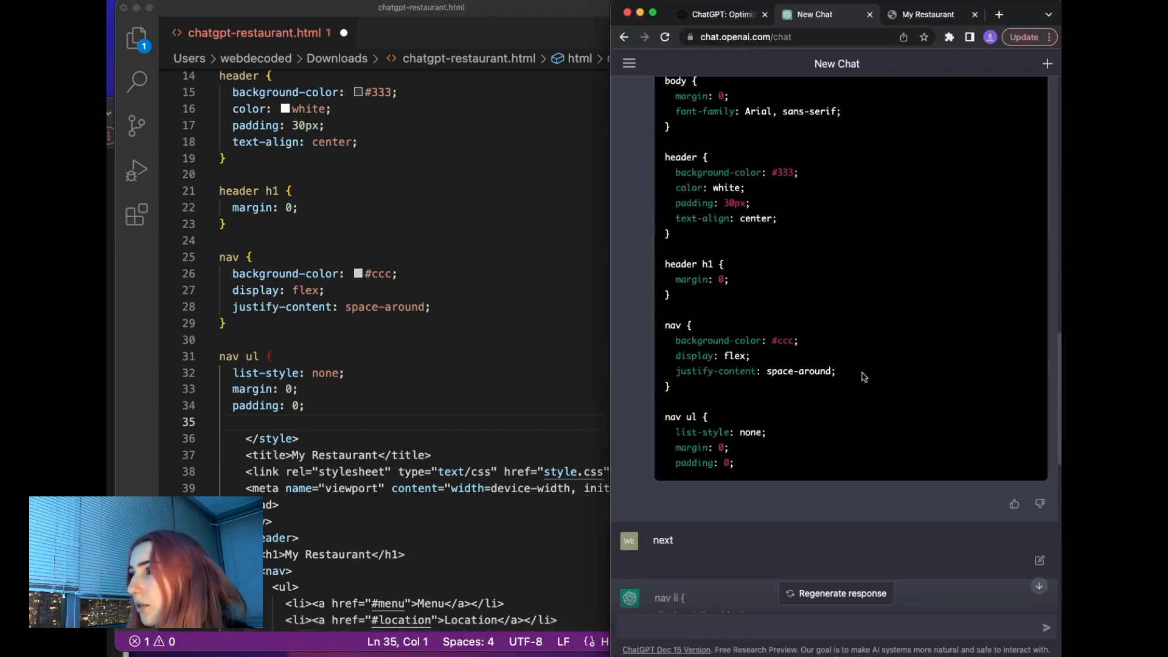
scroll("down", 3)
type("}")
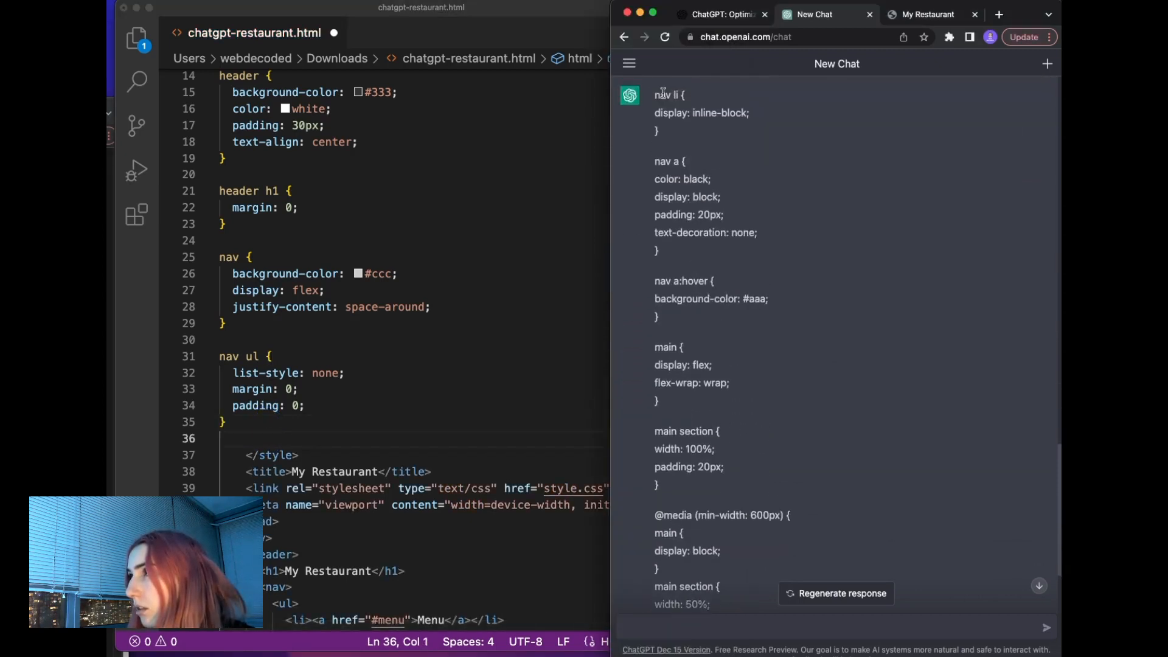
scroll("down", 3)
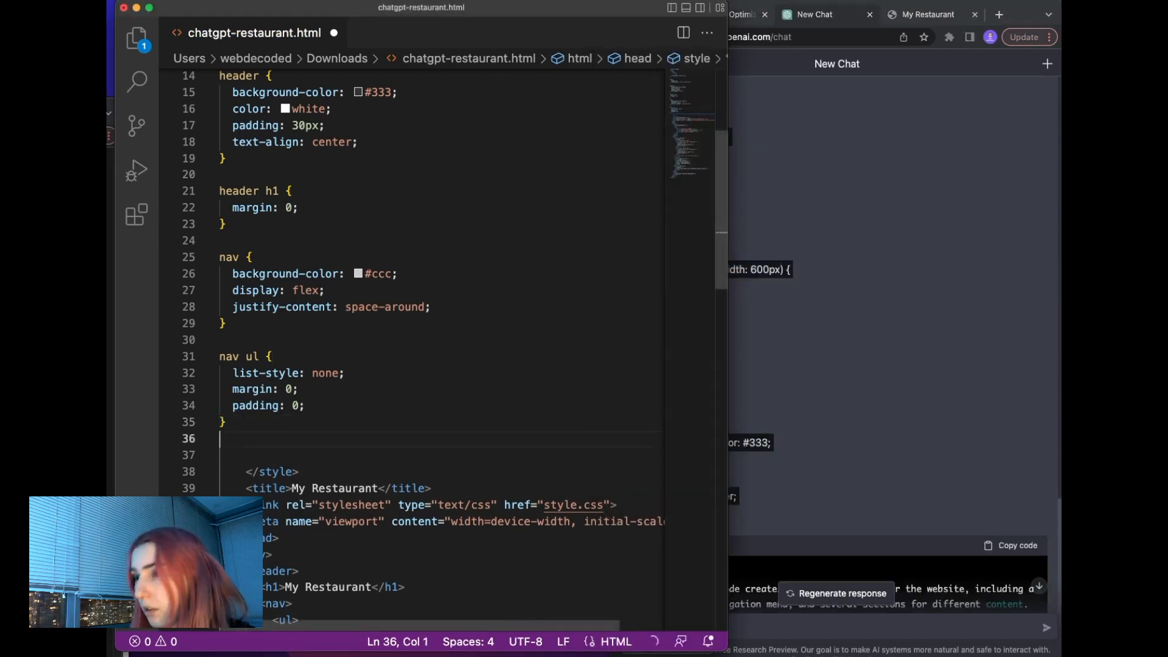
scroll("down", 3)
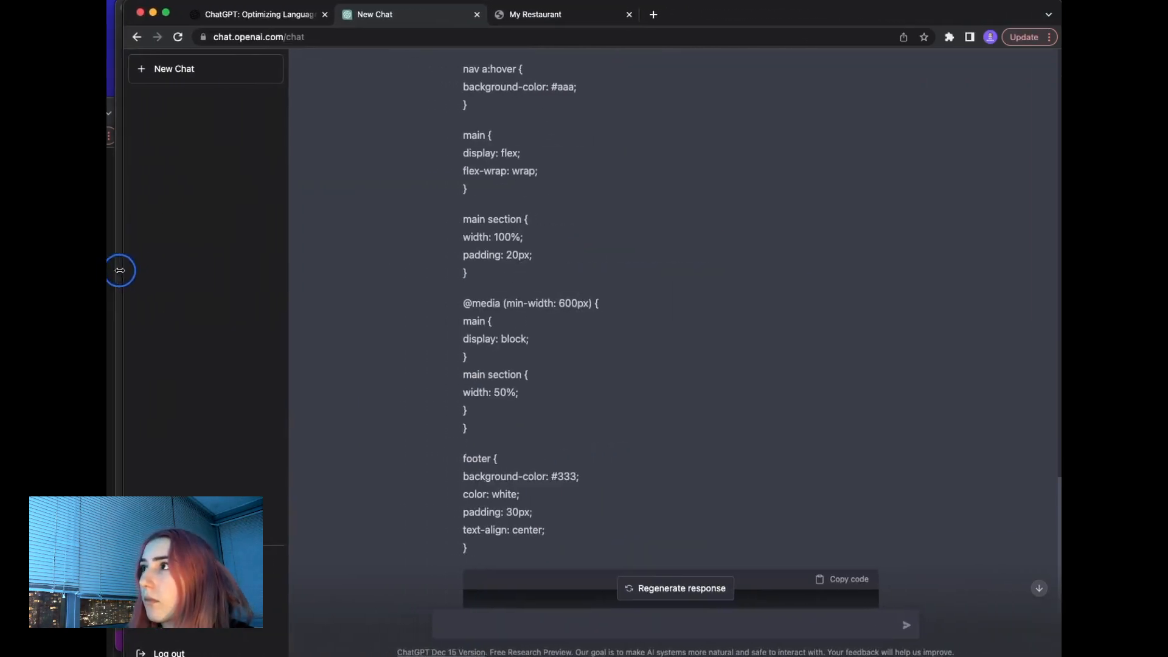
Step: Reload the My Restaurant tab to see the dark header, grey nav bar and dark footer
left_click(552, 15)
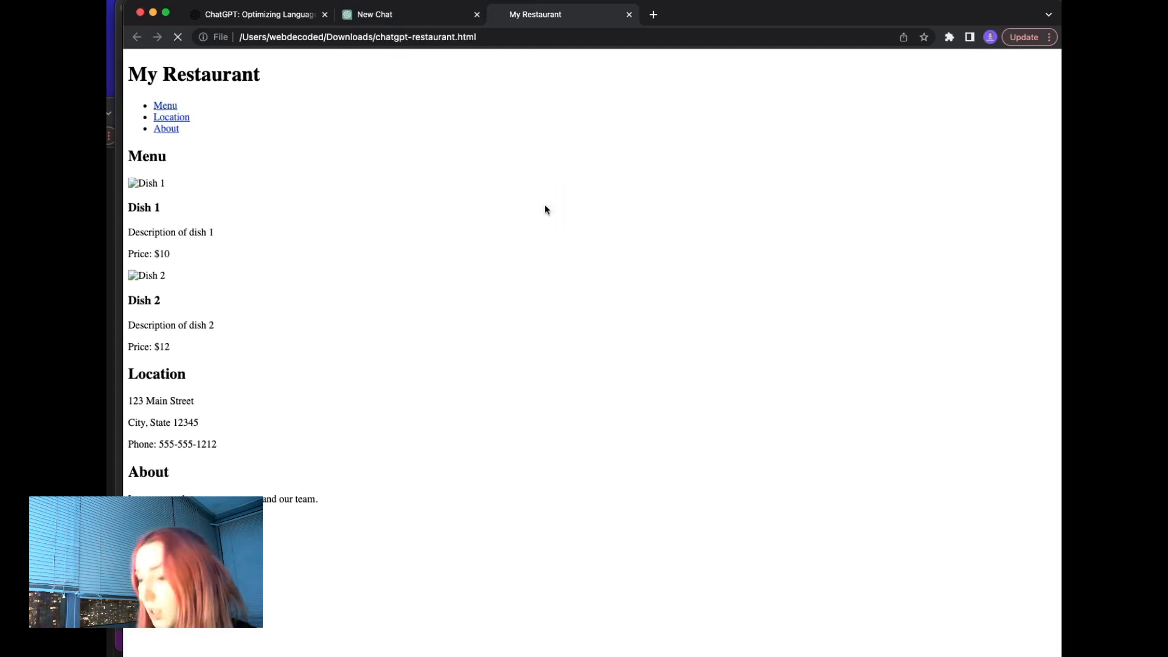
left_click(178, 37)
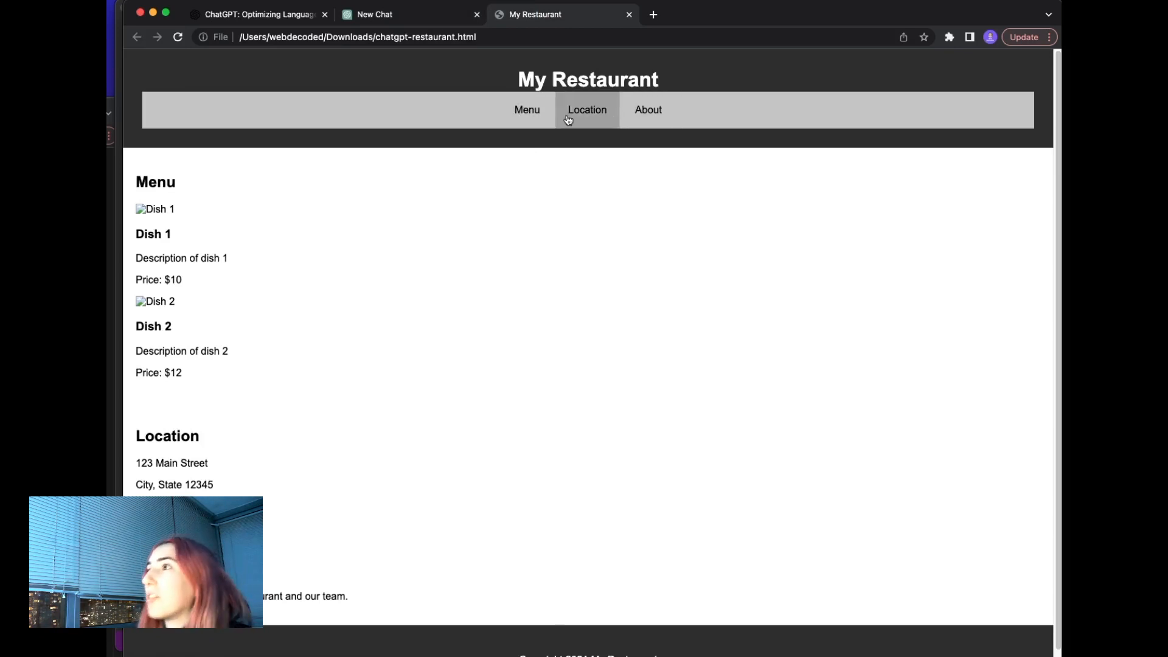
mouse_move(489, 76)
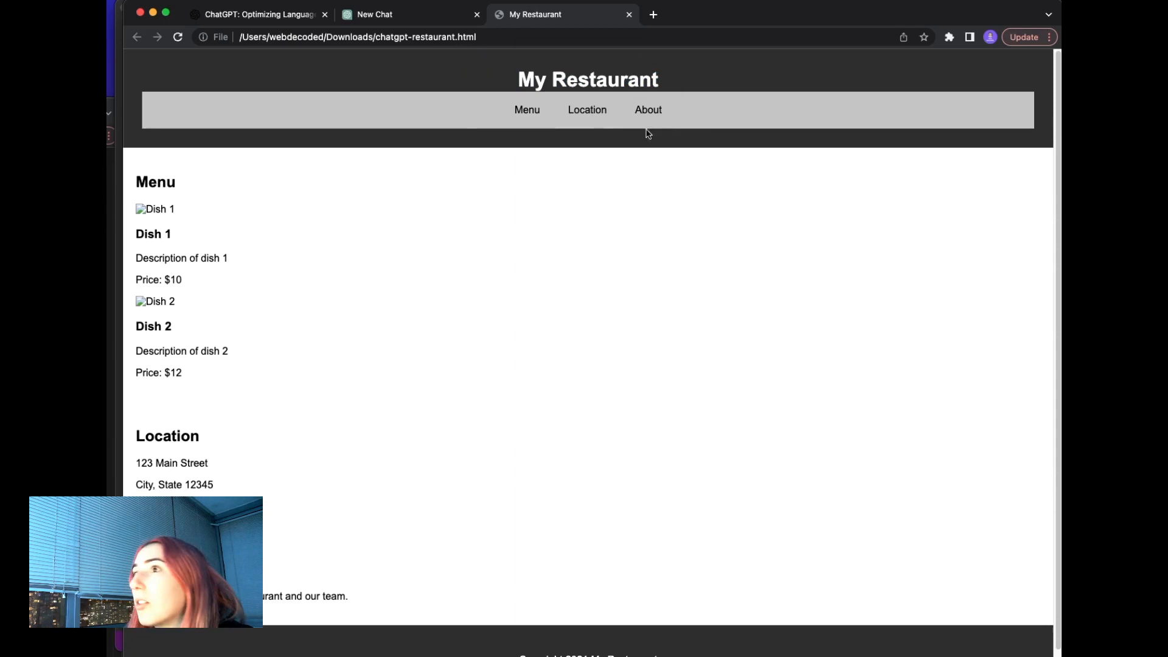
scroll("down", 3)
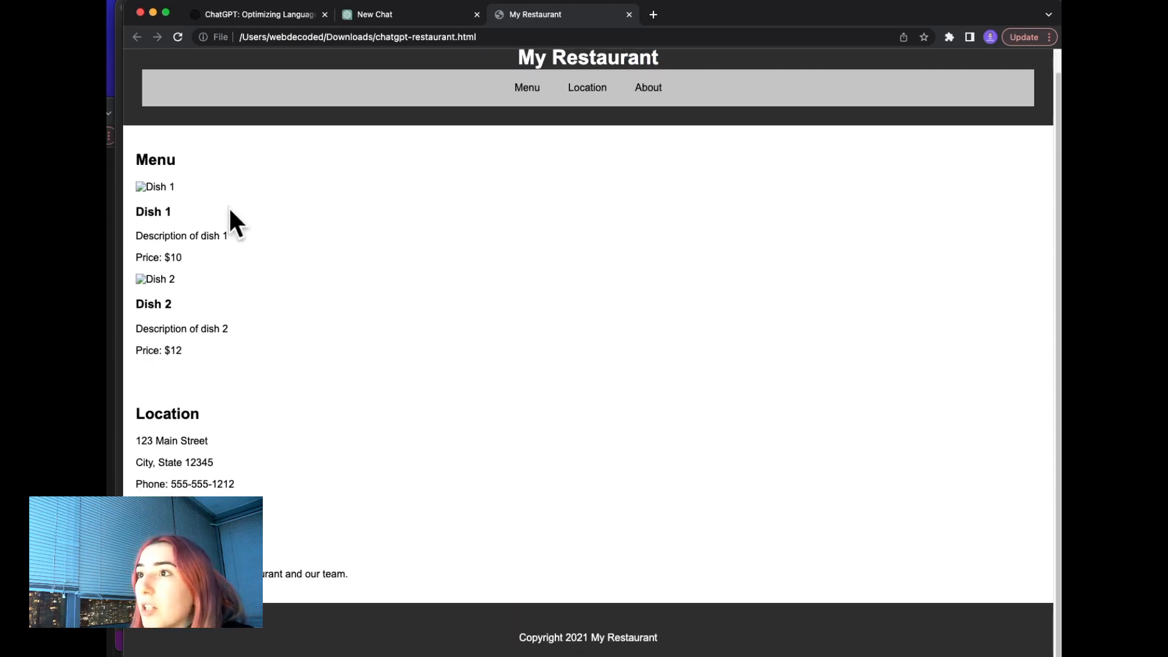
mouse_move(516, 641)
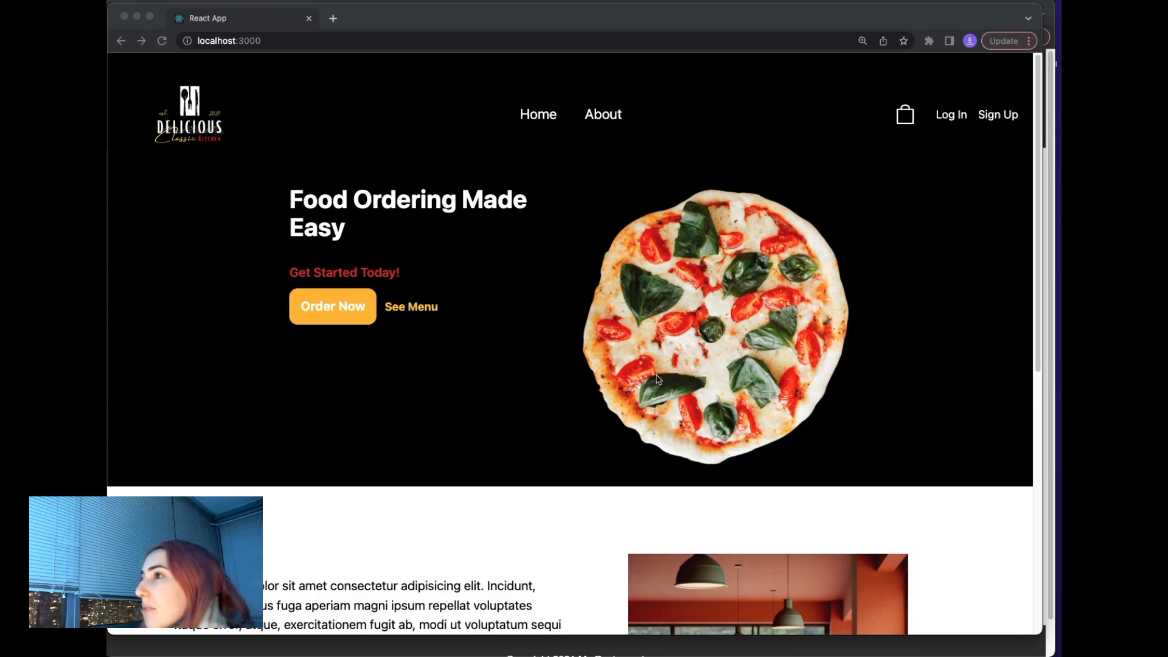
scroll("down", 3)
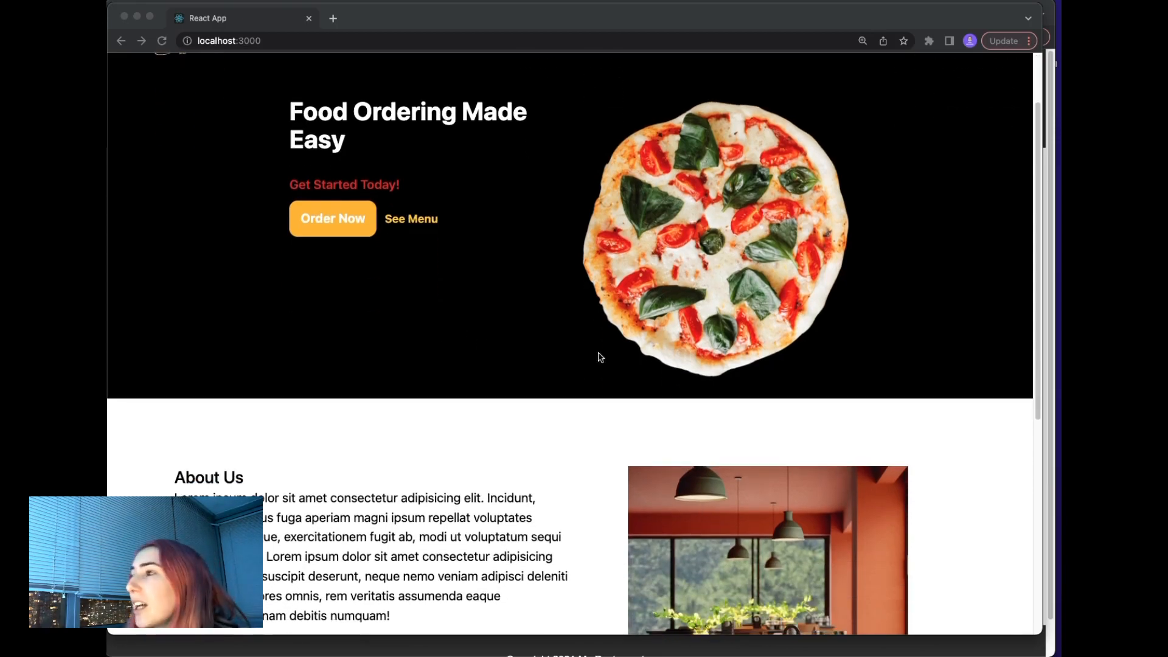
scroll("down", 3)
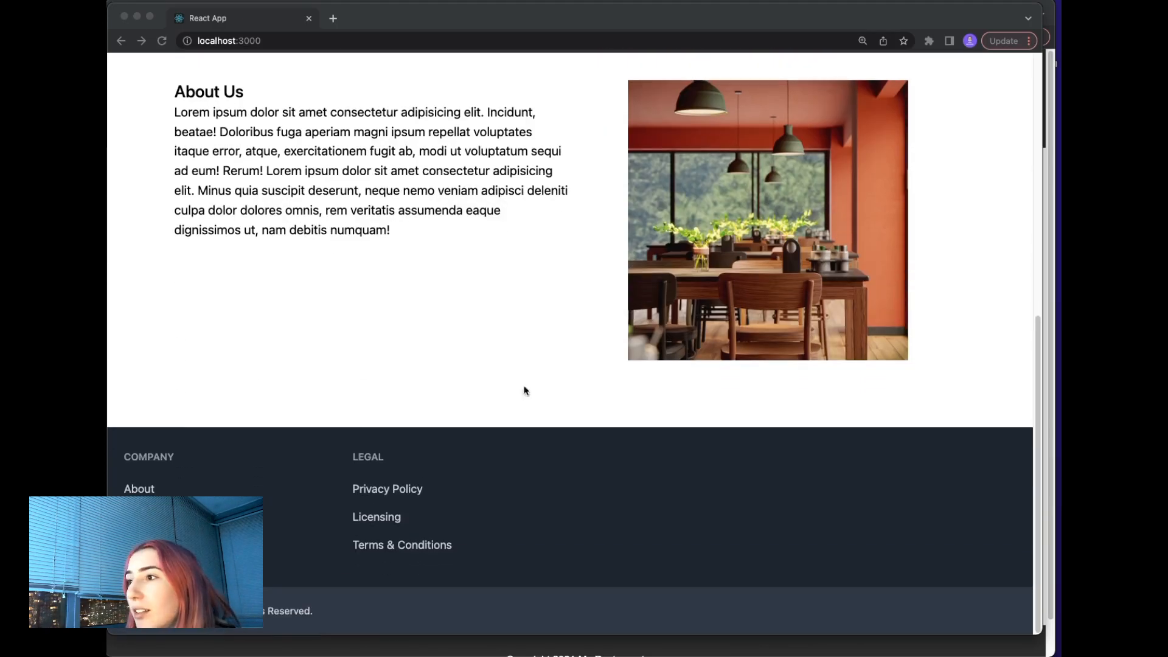
scroll("up", 3)
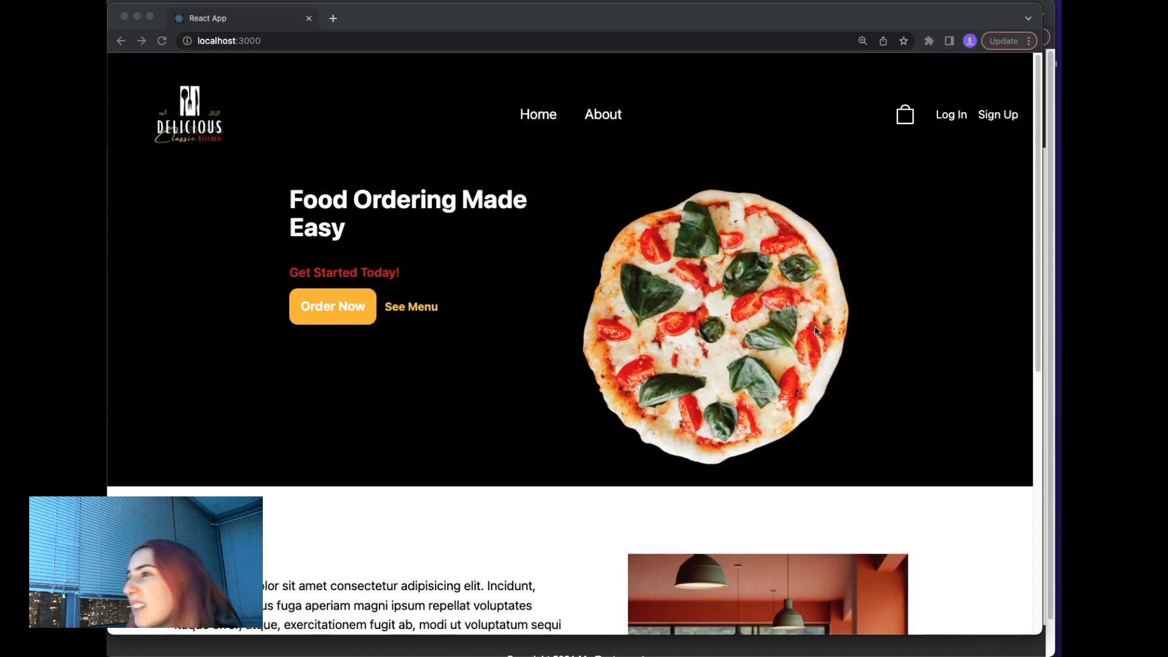
mouse_move(625, 320)
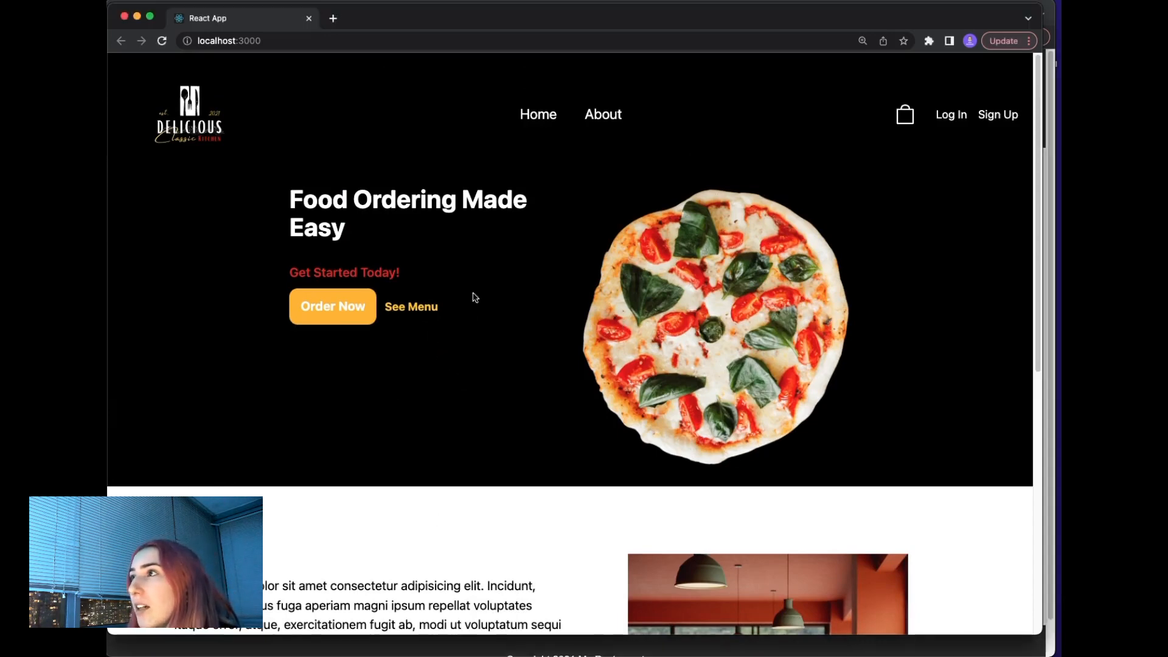
left_click(410, 306)
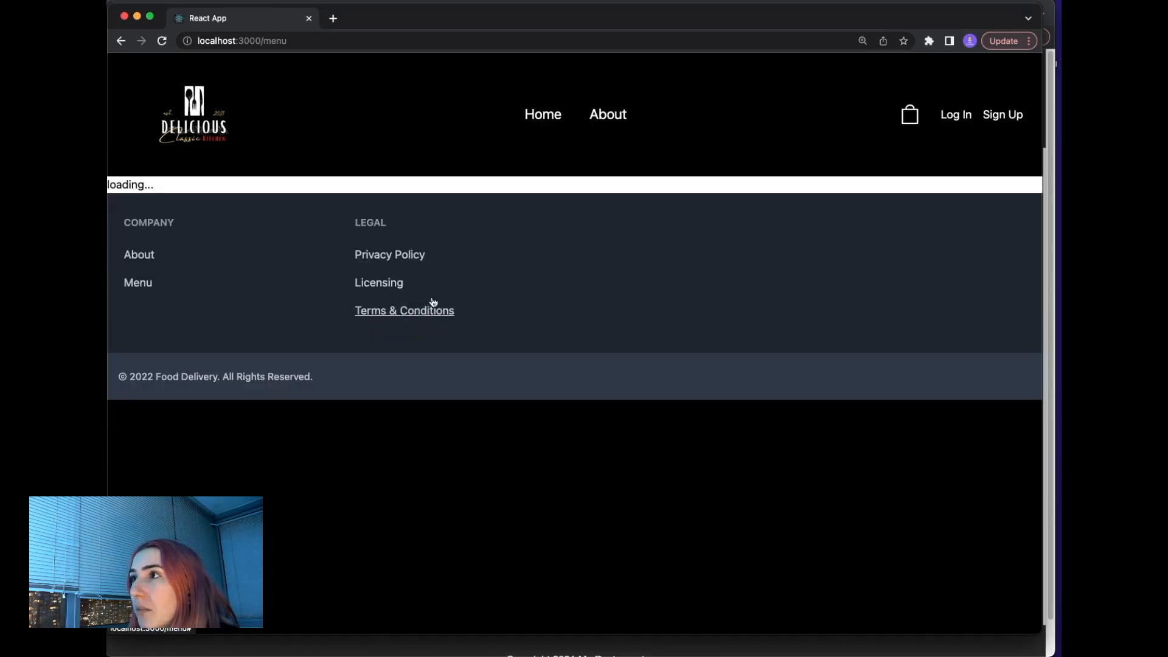
mouse_move(553, 22)
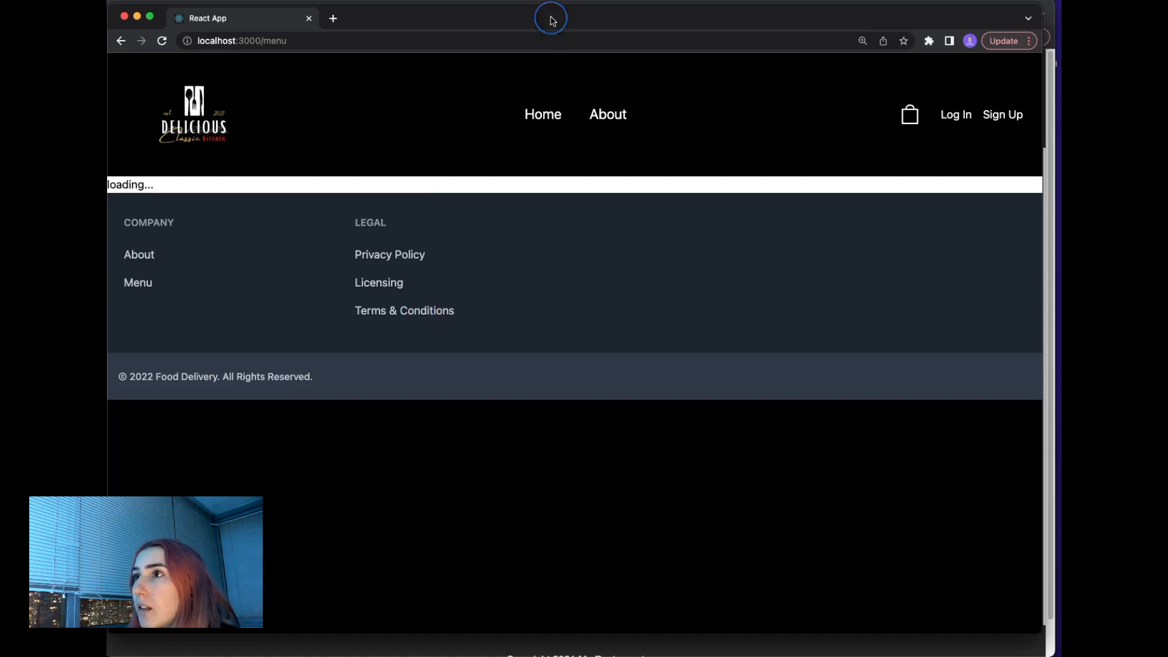
mouse_move(542, 119)
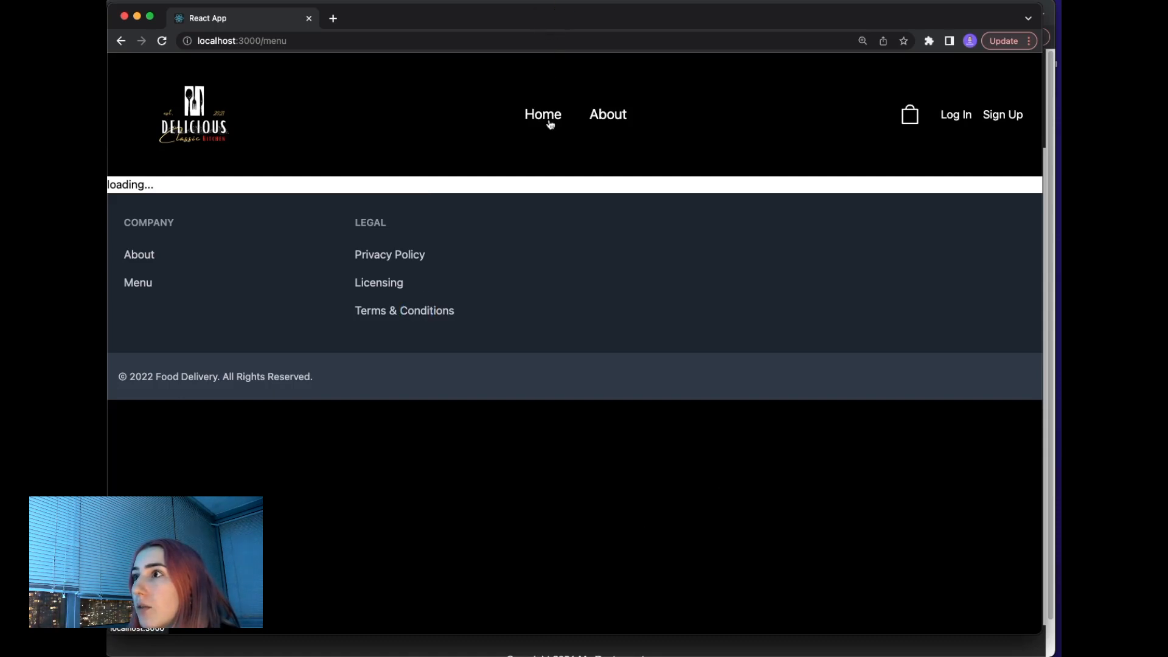
left_click(543, 114)
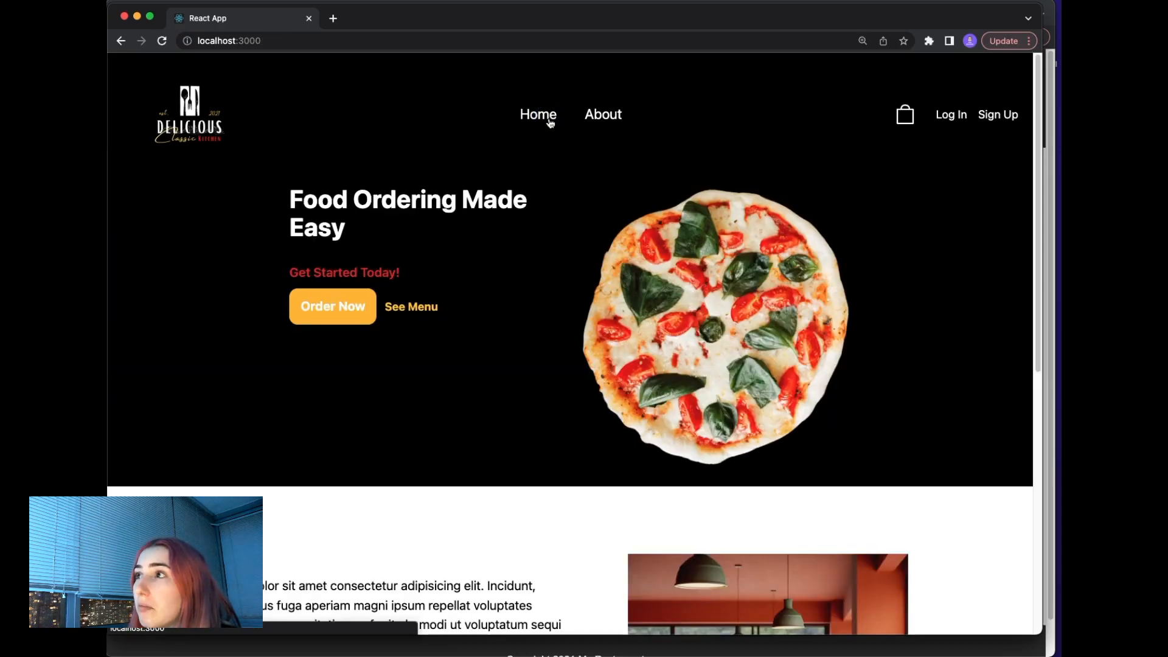
left_click(411, 307)
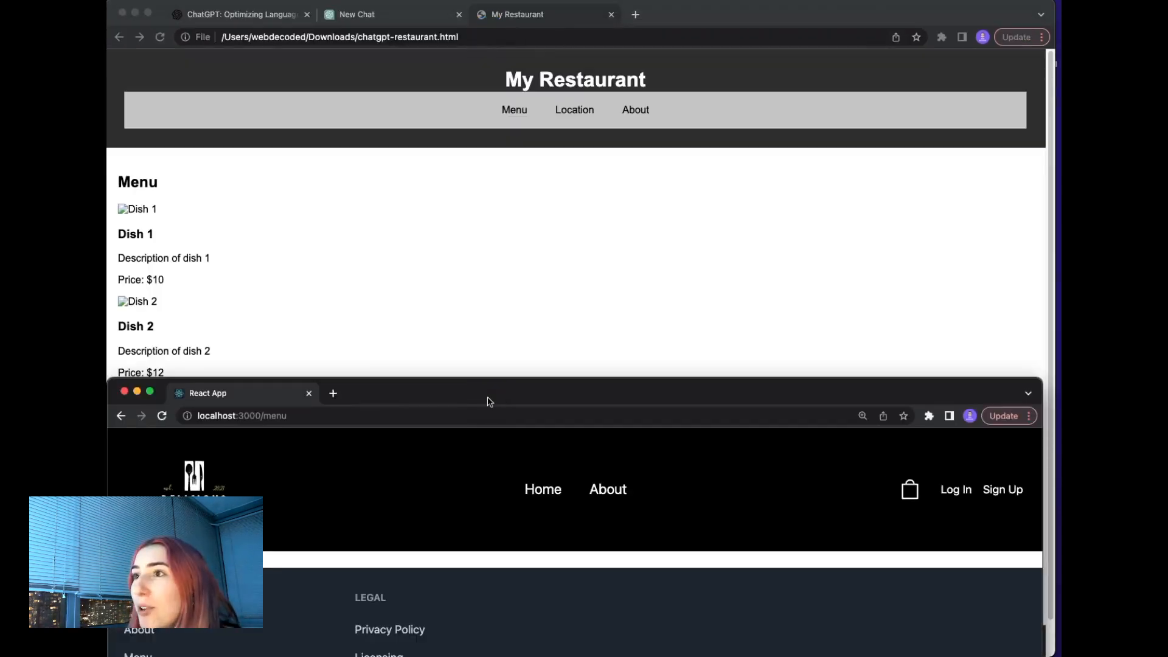
mouse_move(421, 266)
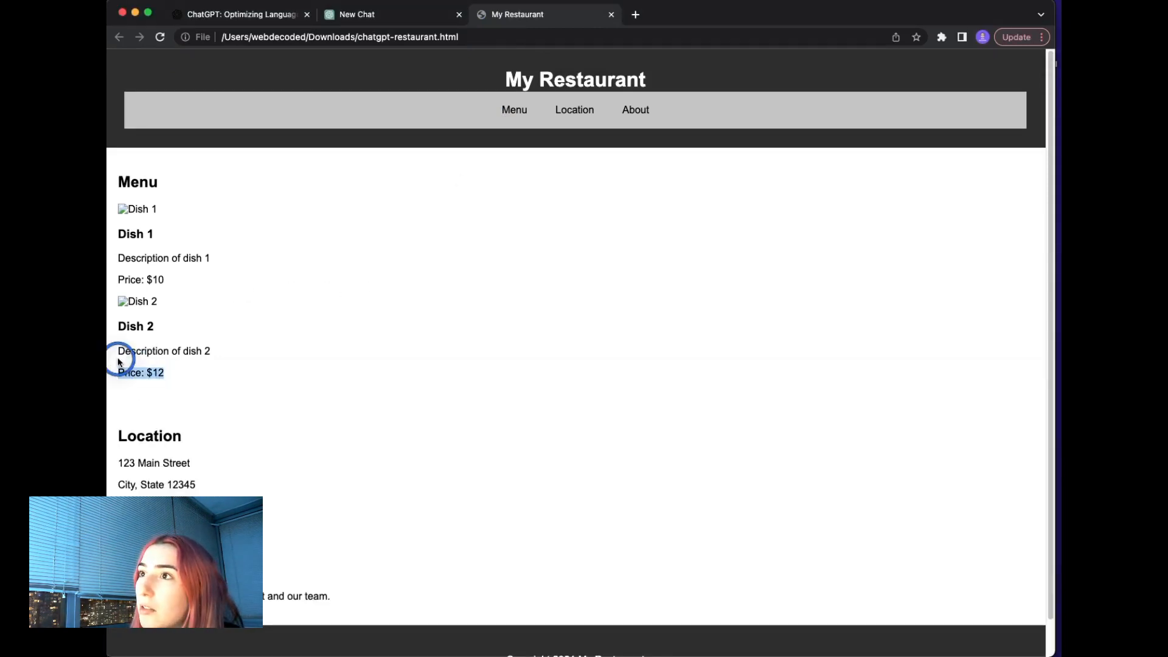
Step: Select and copy the checkout page HTML with cart, billing and payment forms from ChatGPT
left_click(357, 15)
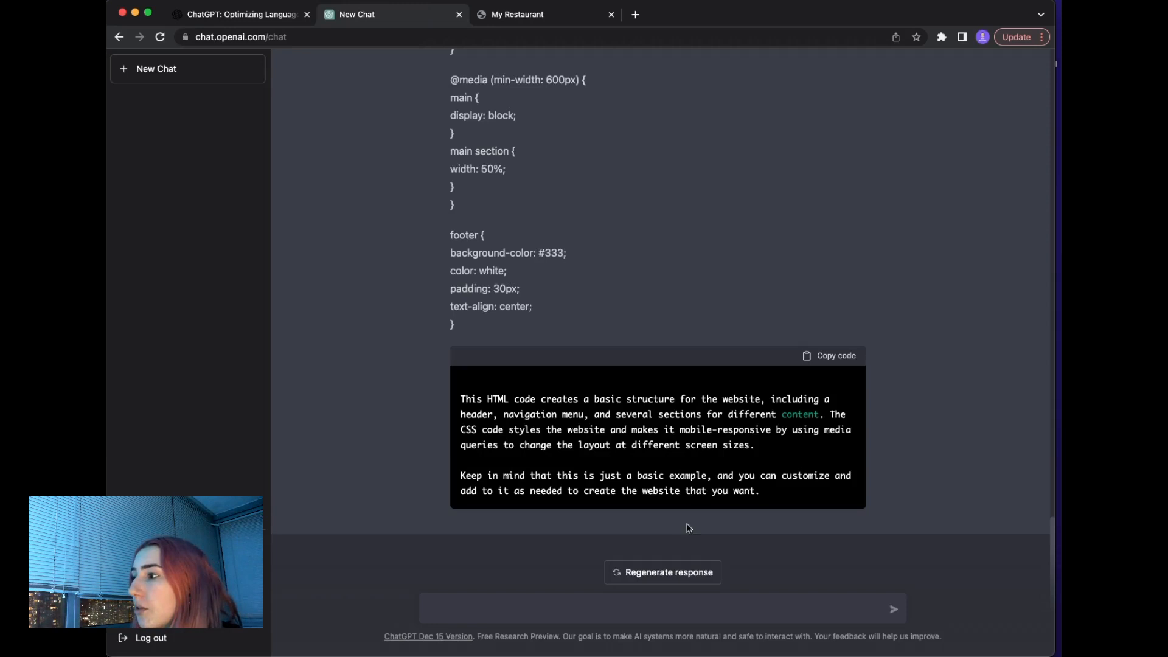
mouse_move(670, 612)
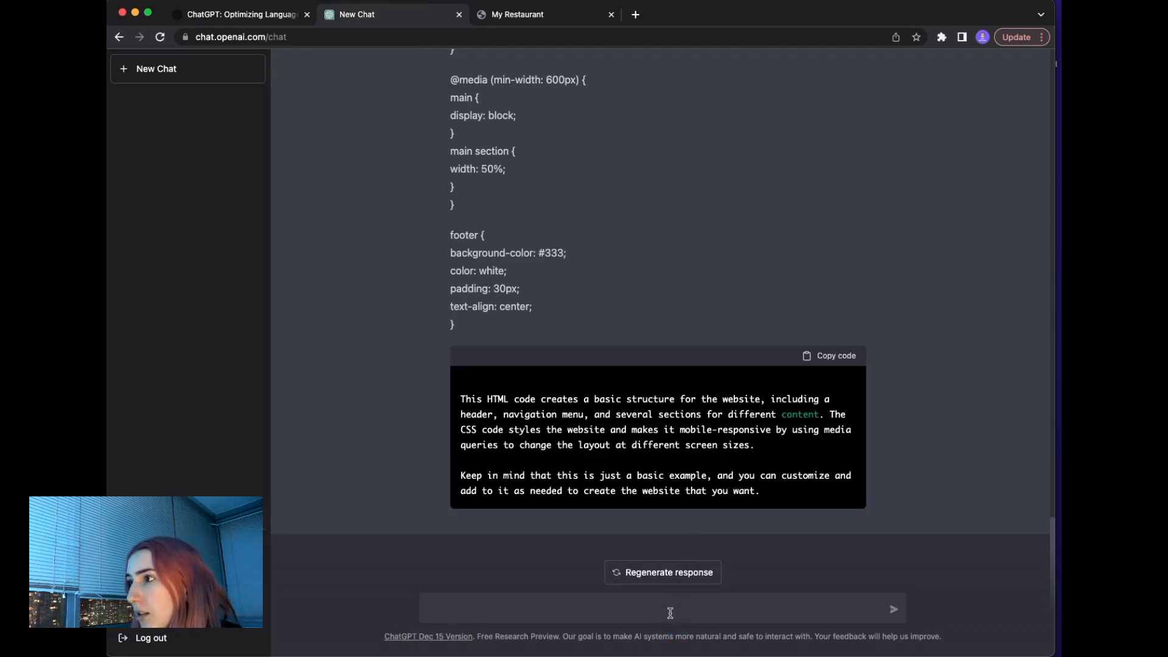
scroll("up", 3)
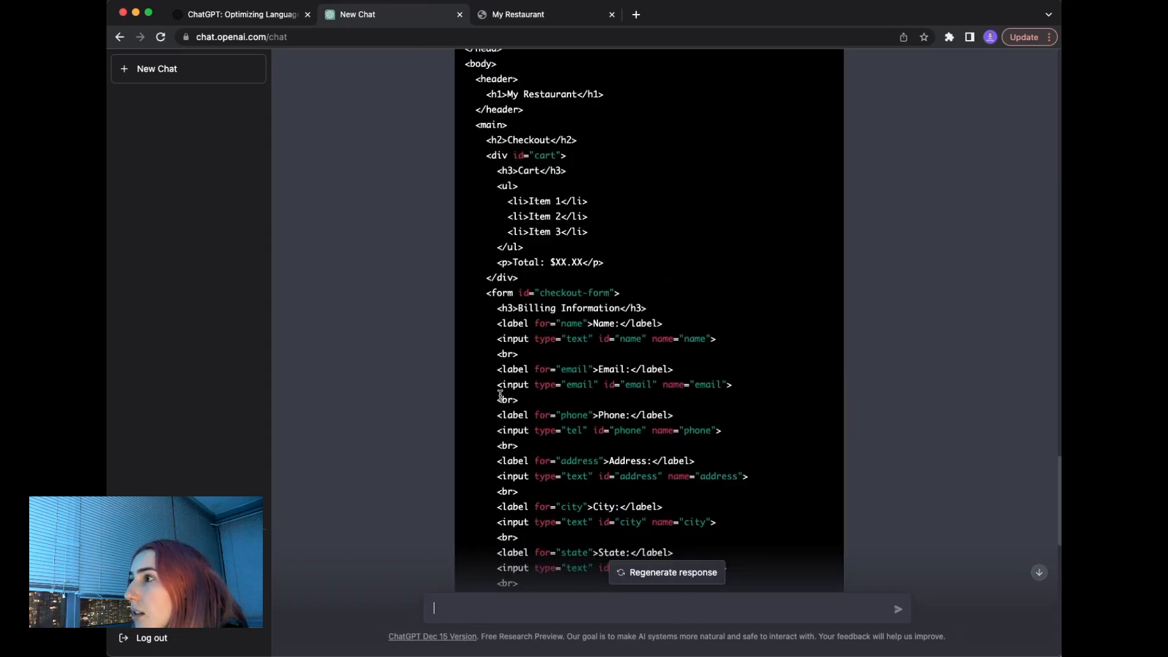
scroll("up", 3)
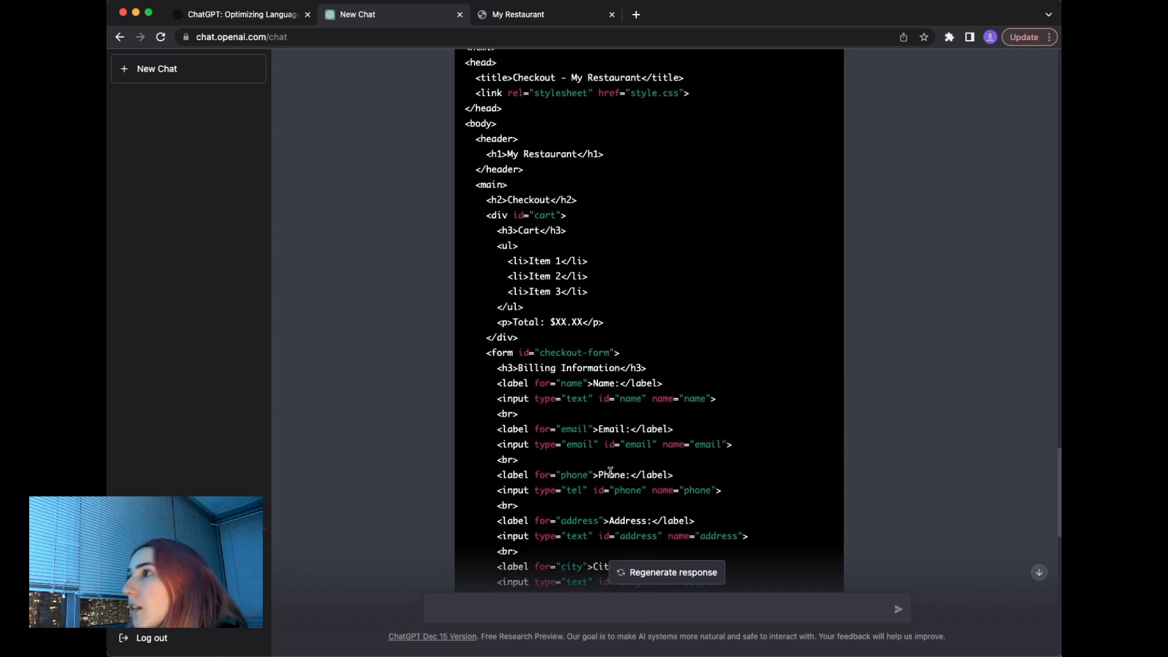
scroll("up", 3)
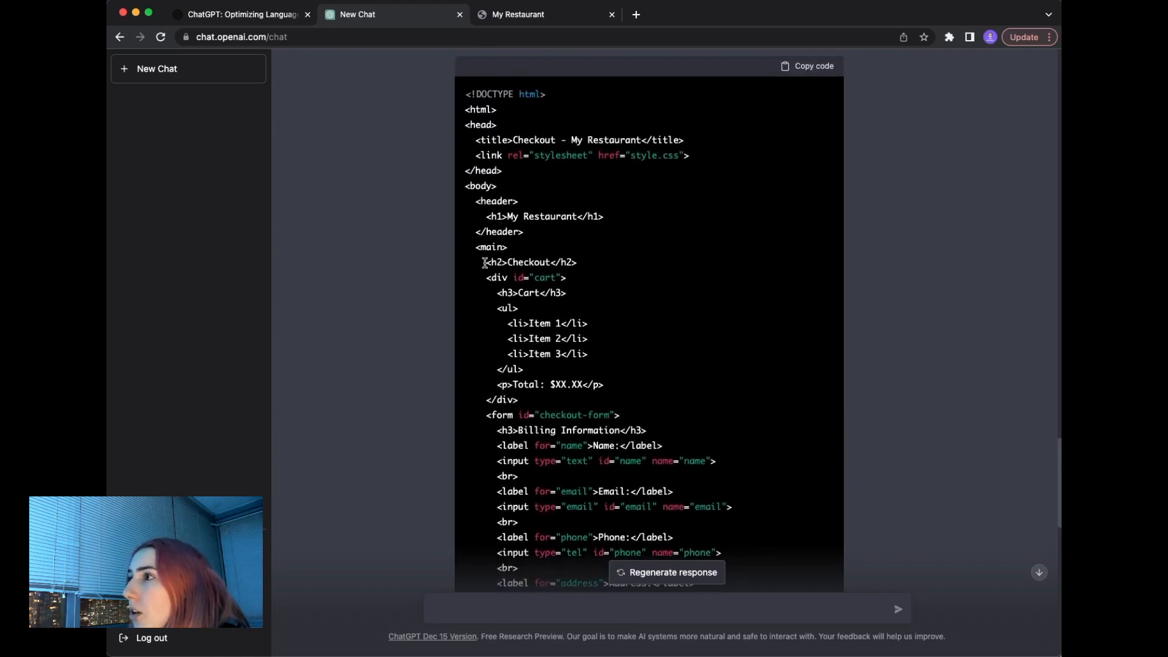
scroll("down", 3)
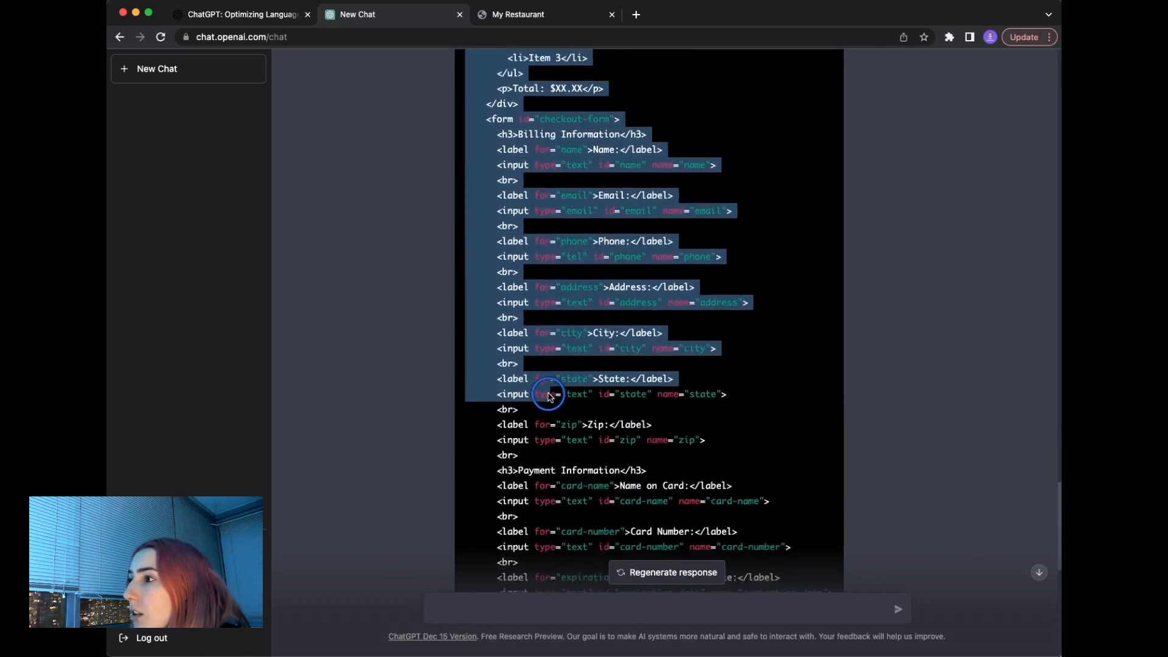
scroll("down", 3)
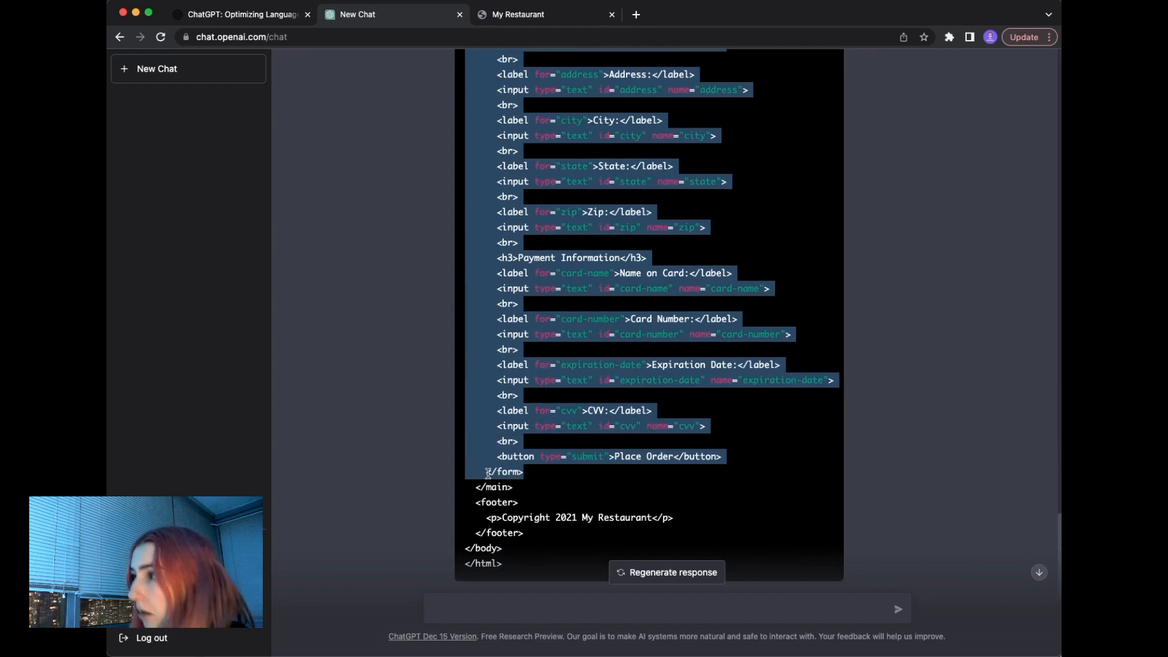
mouse_move(573, 431)
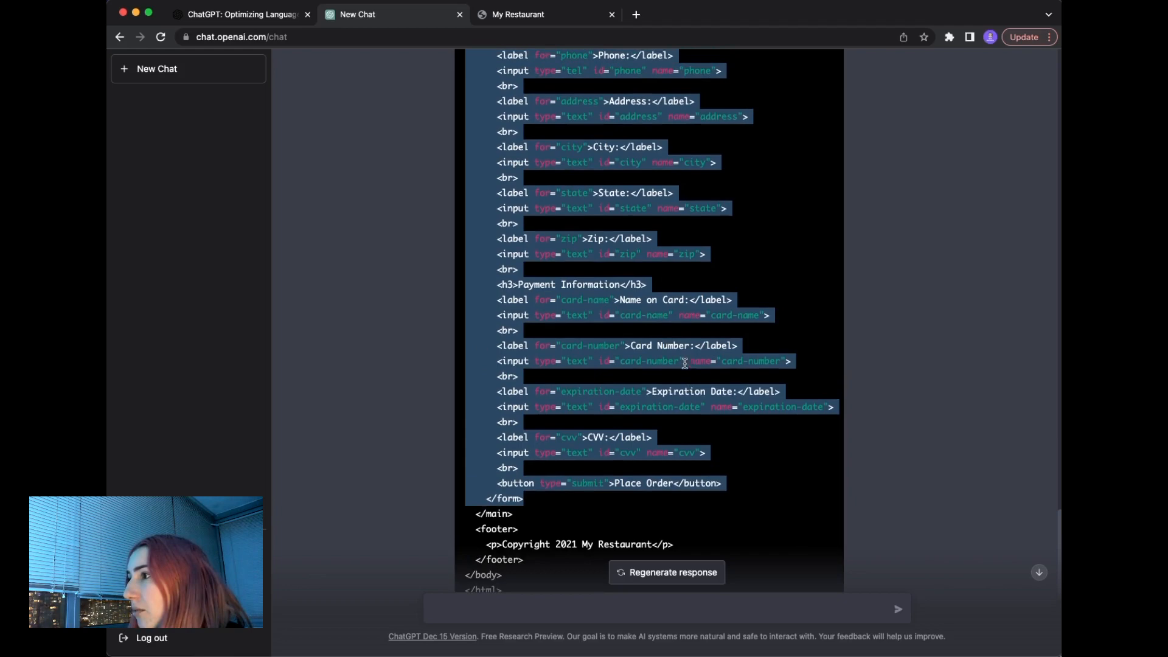
scroll("up", 3)
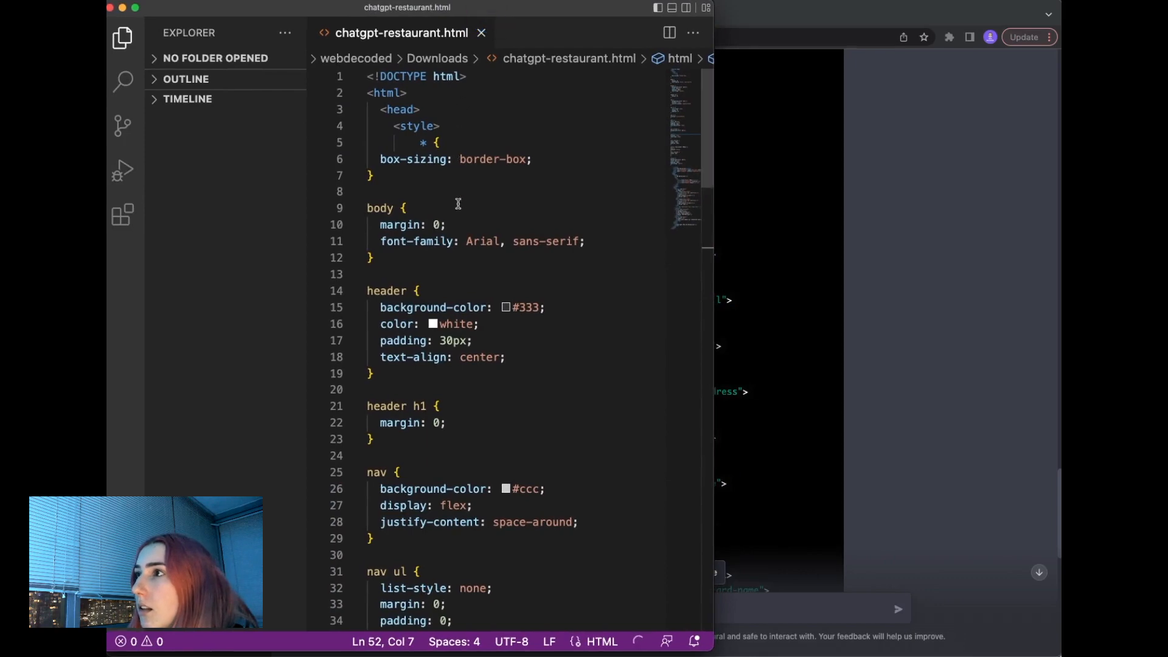
Step: Replace chatgpt-restaurant.html with the checkout page code, save, and return to Chrome
scroll("down", 3)
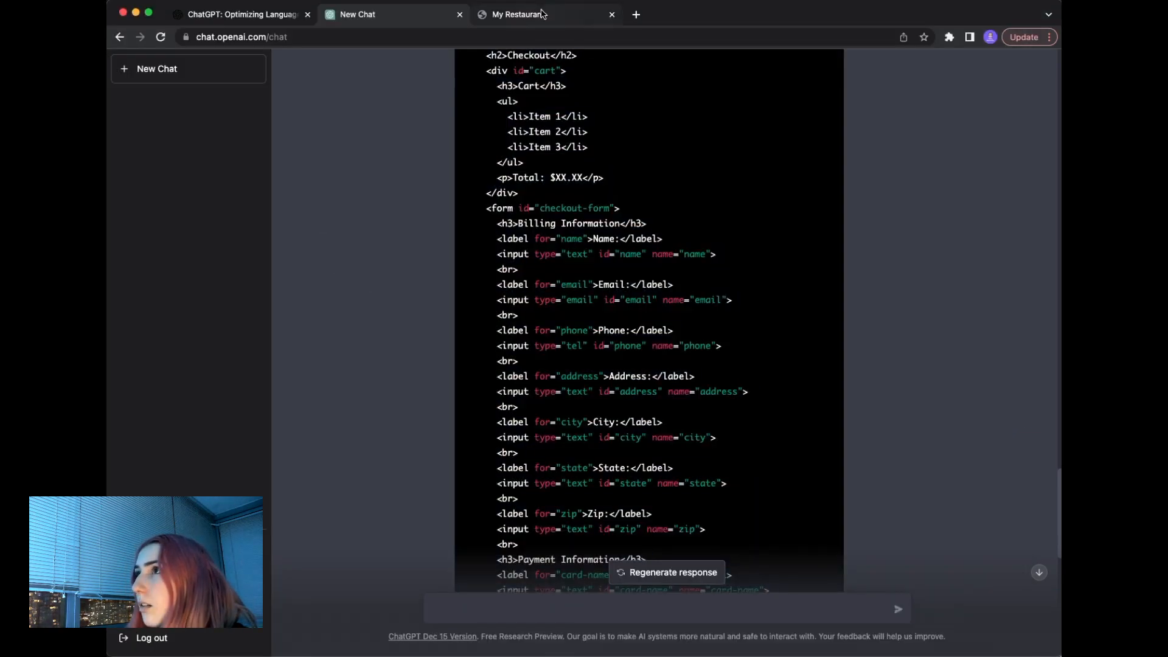
Step: Reload the My Restaurant tab to preview the checkout page's cart, billing and payment fields
left_click(518, 15)
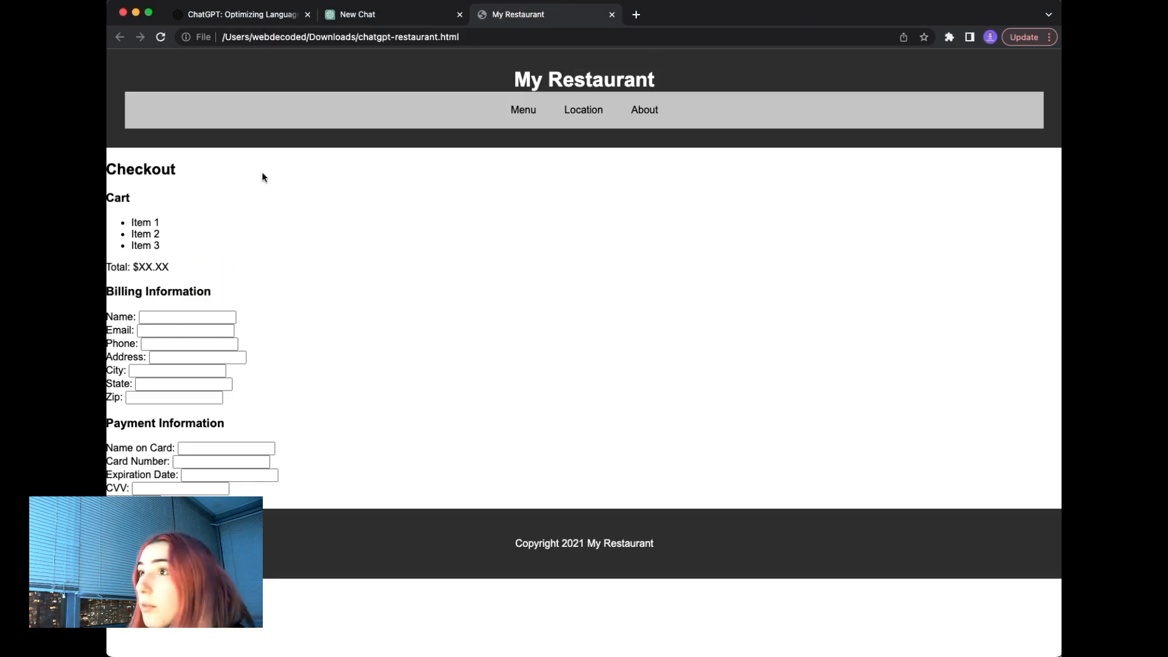
left_click(178, 247)
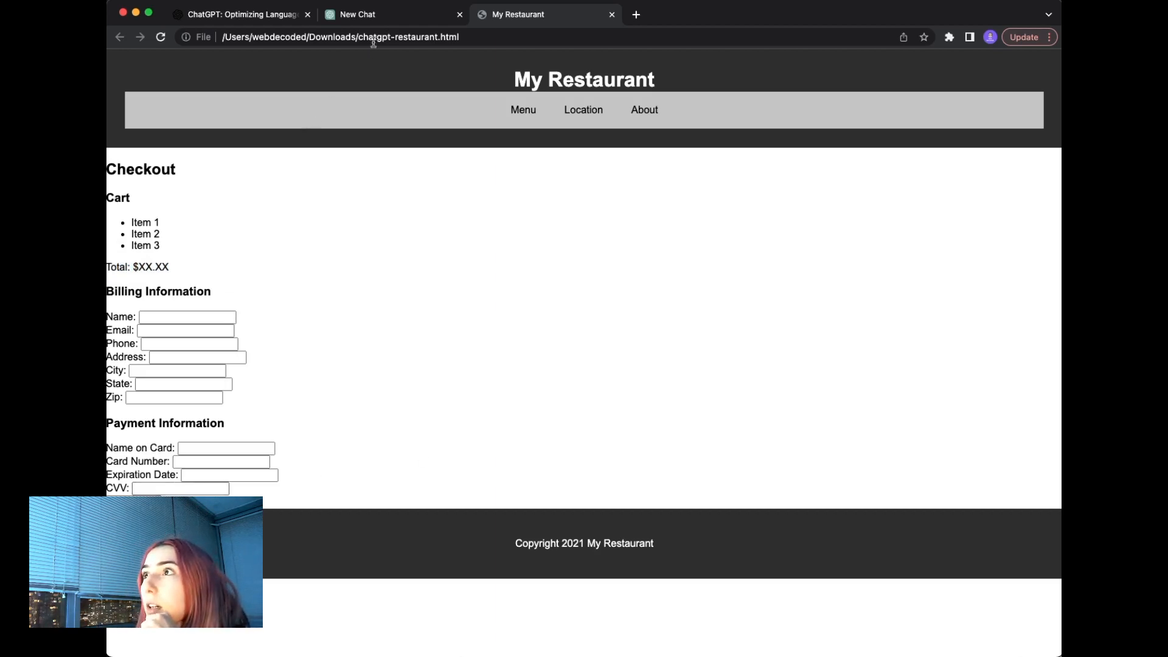
left_click(391, 15)
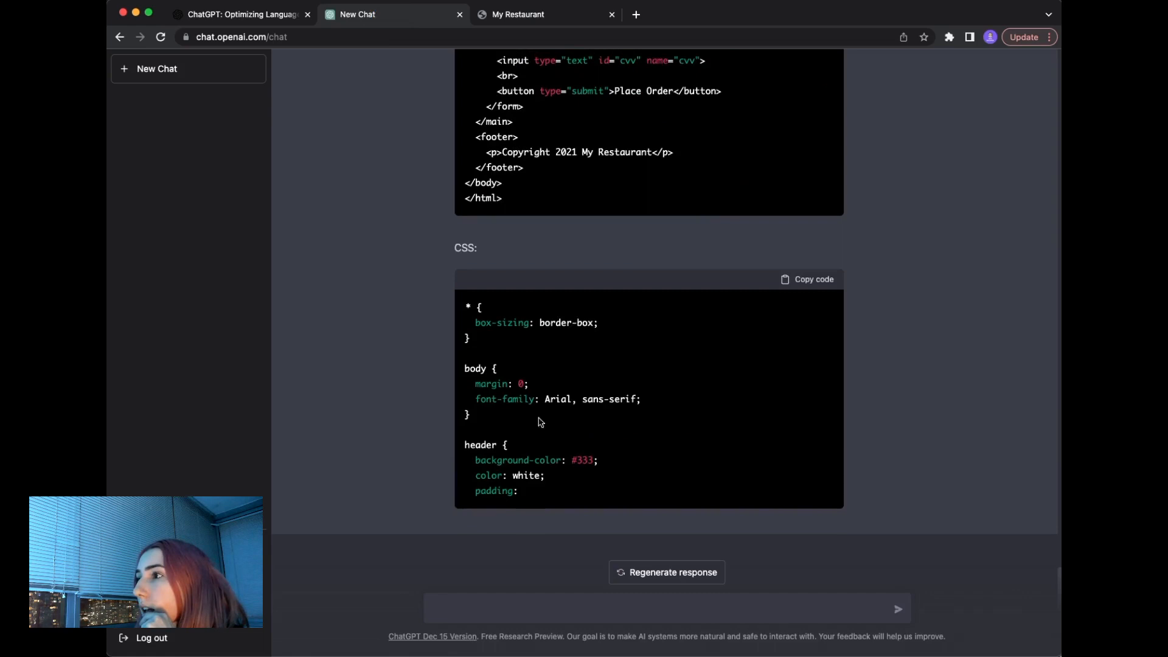
mouse_move(581, 619)
type("next")
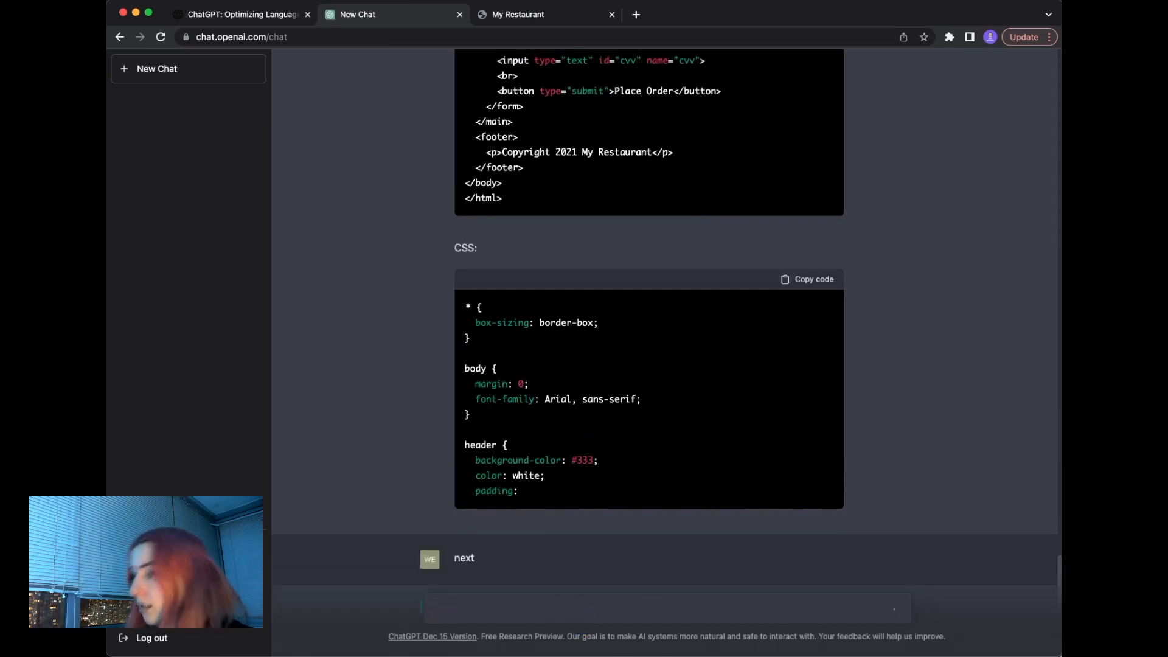
Step: Reply 'next' and follow the remaining cart, checkout form, button and footer CSS to the end
scroll("down", 3)
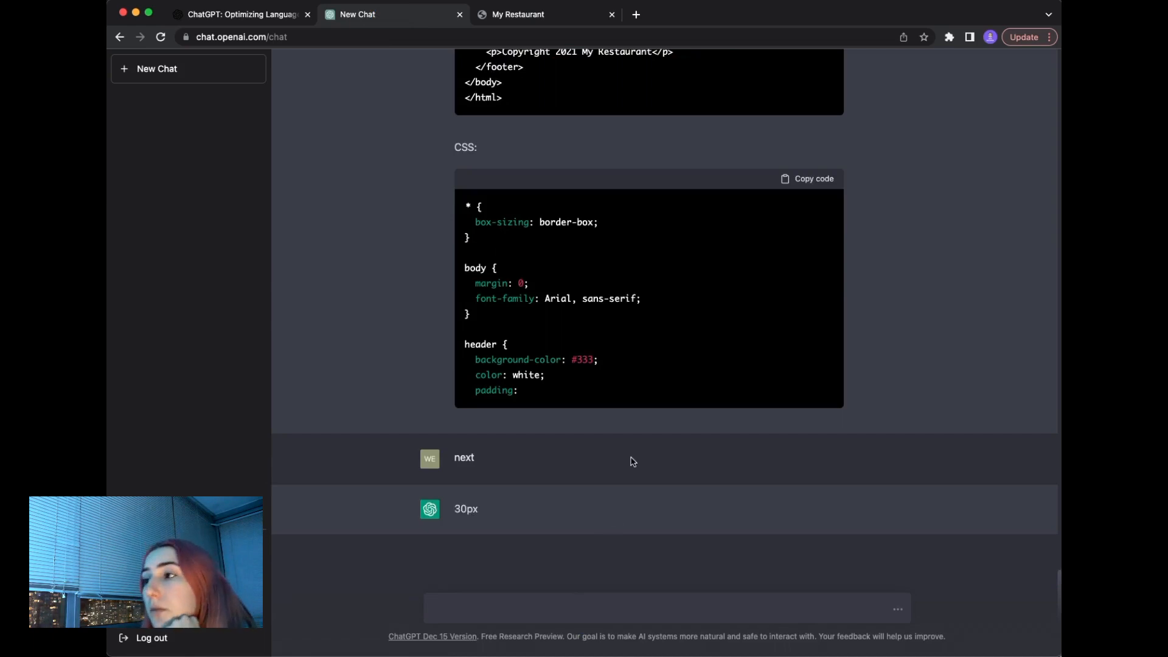
scroll("down", 3)
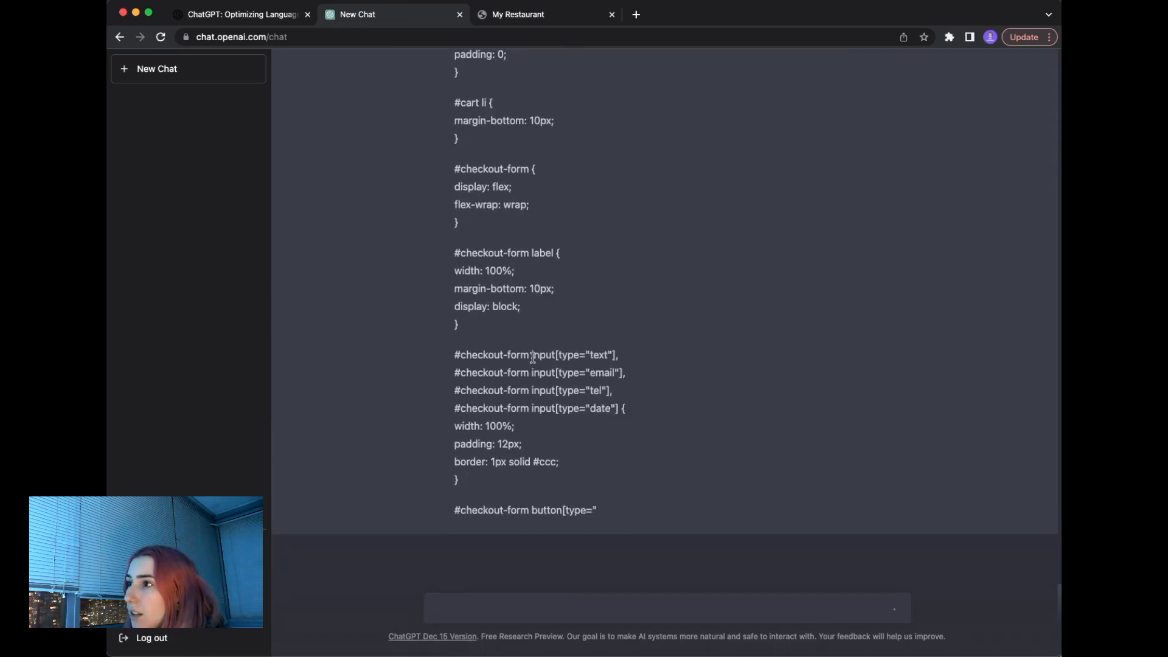
scroll("down", 3)
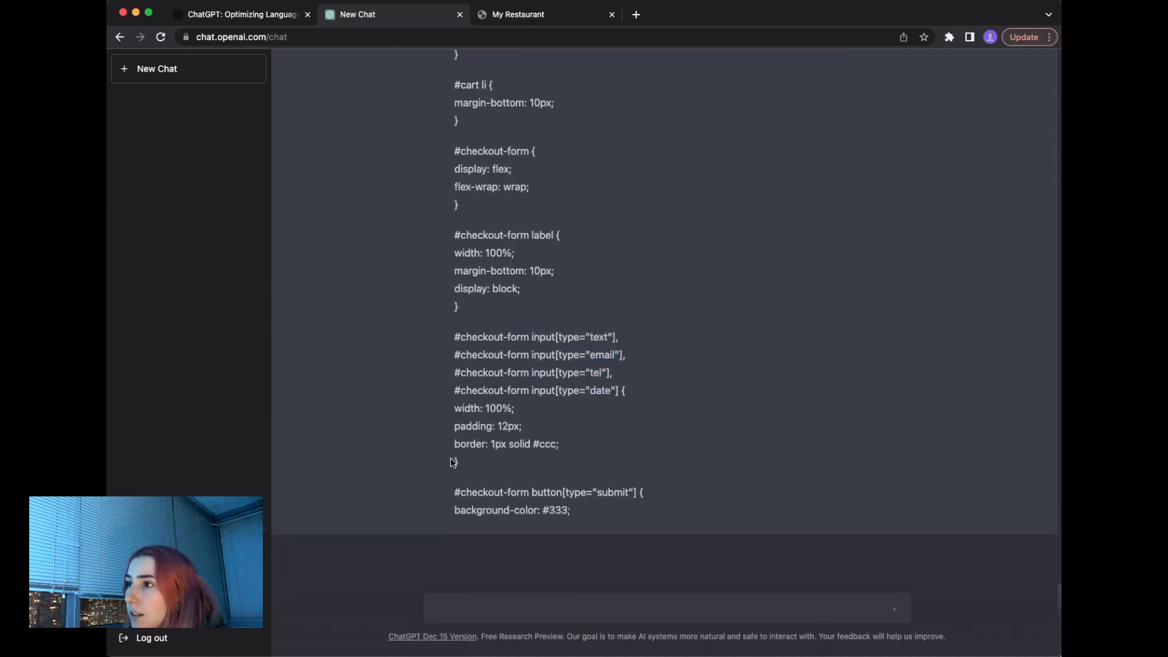
scroll("down", 3)
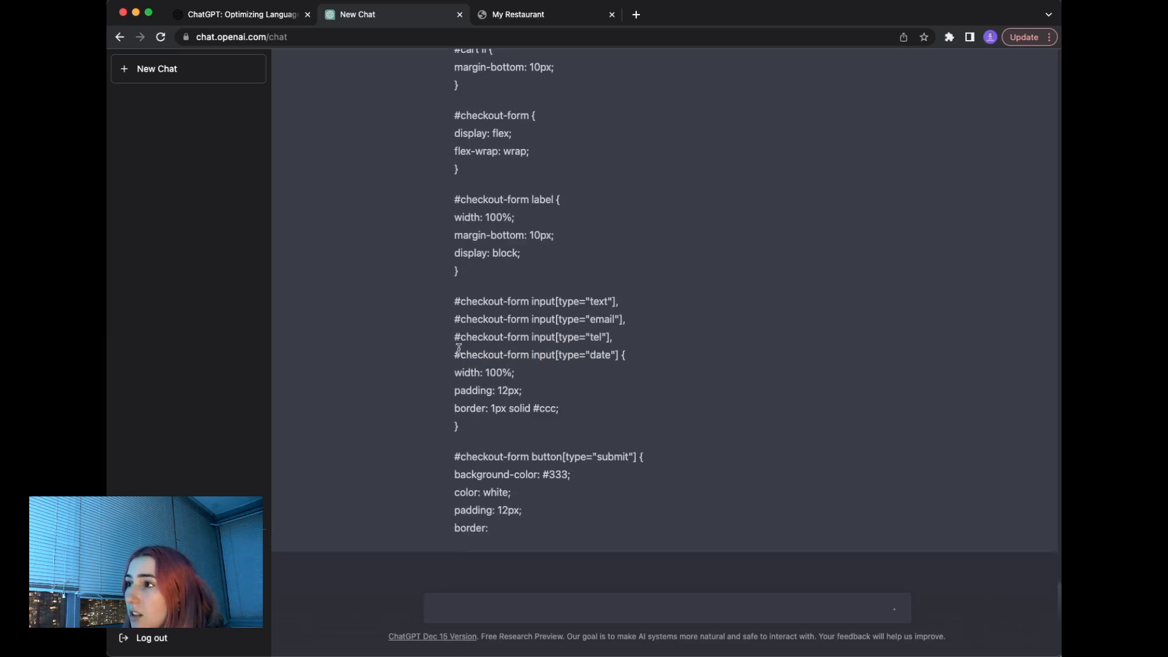
scroll("down", 3)
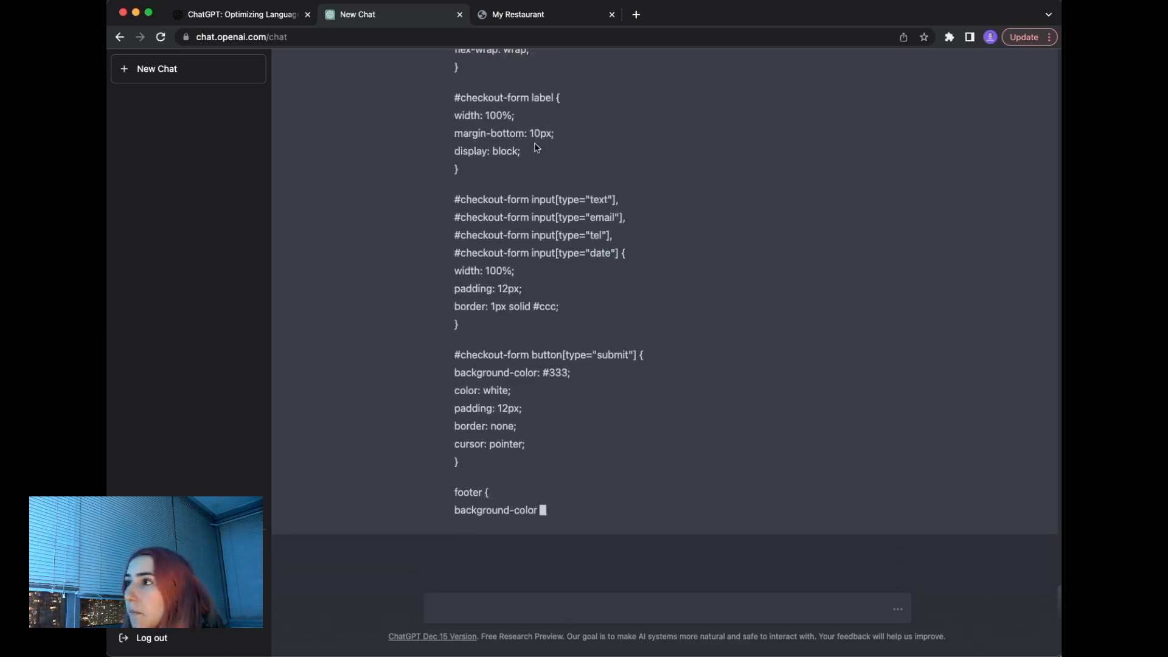
scroll("down", 3)
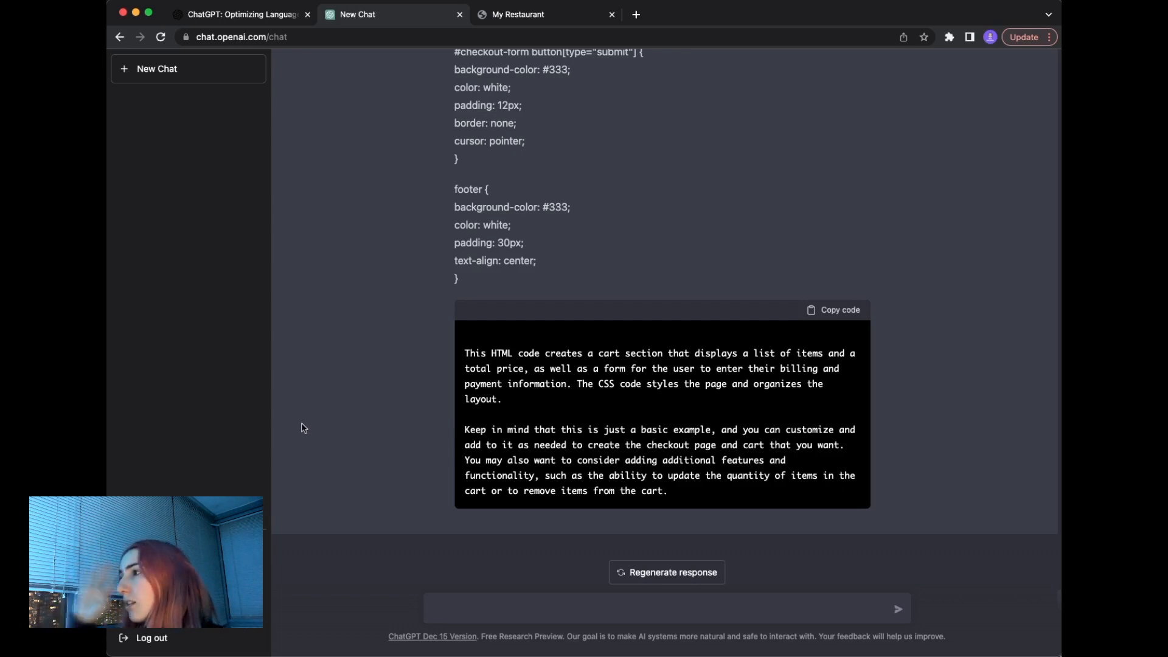
mouse_move(735, 399)
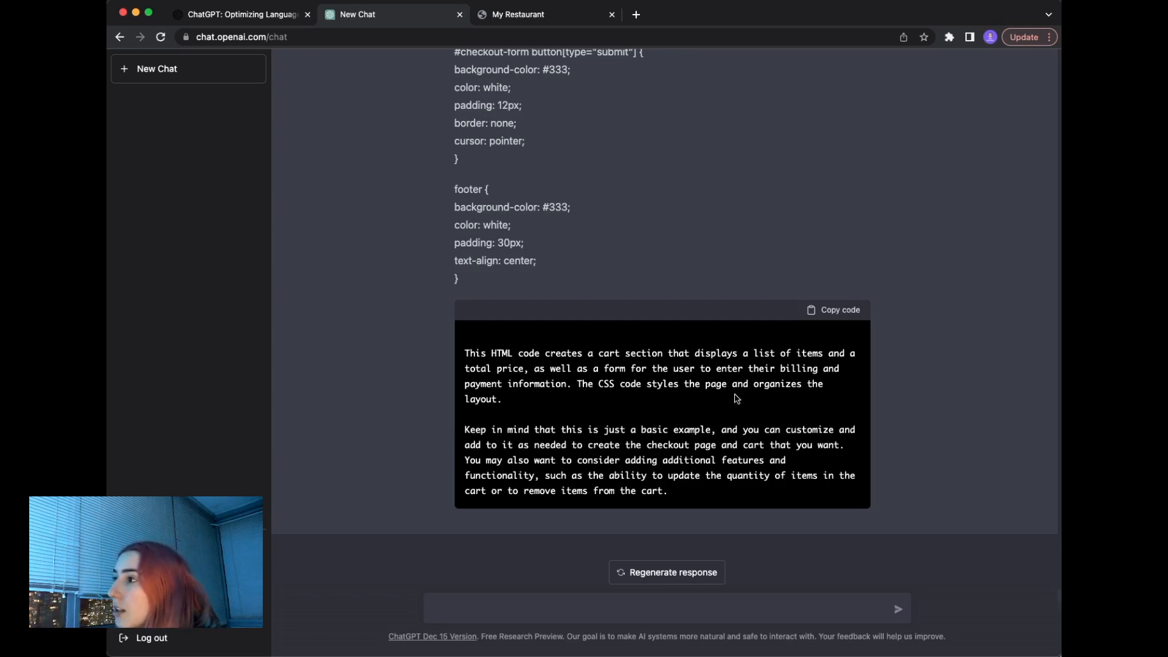
mouse_move(382, 447)
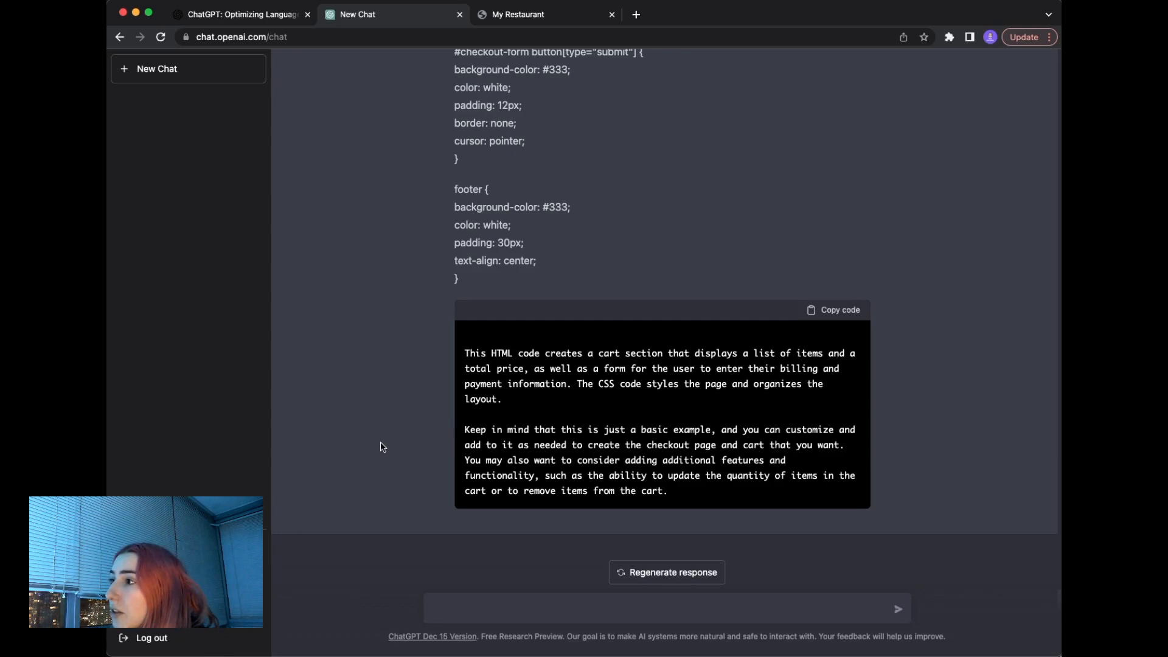
scroll("up", 3)
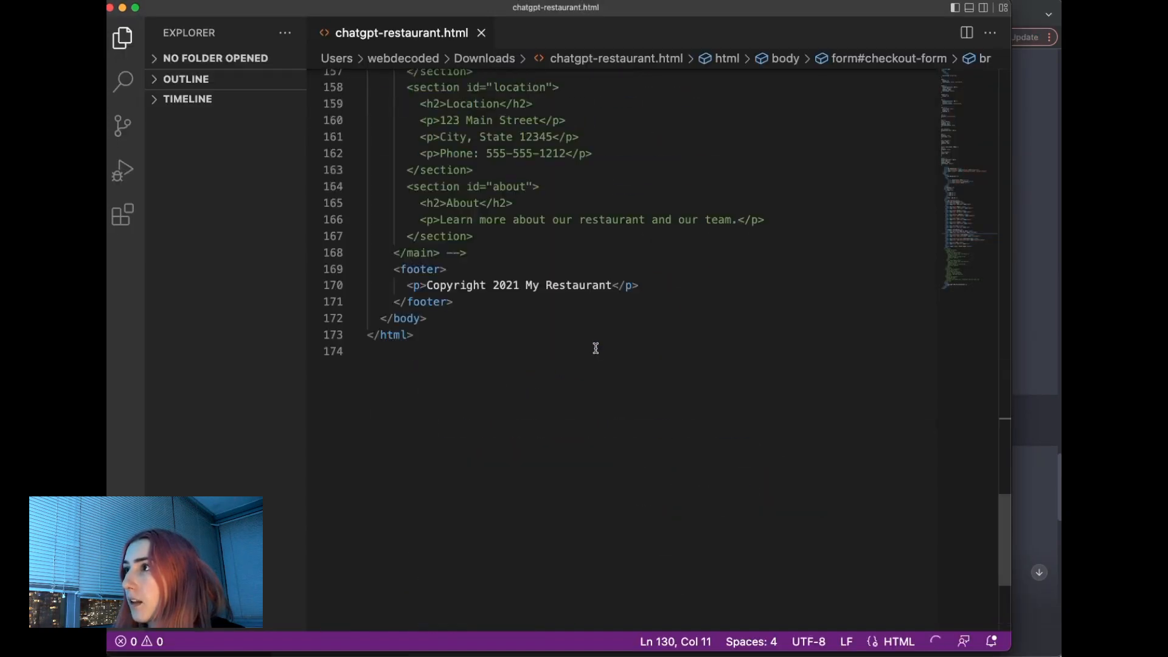
scroll("up", 3)
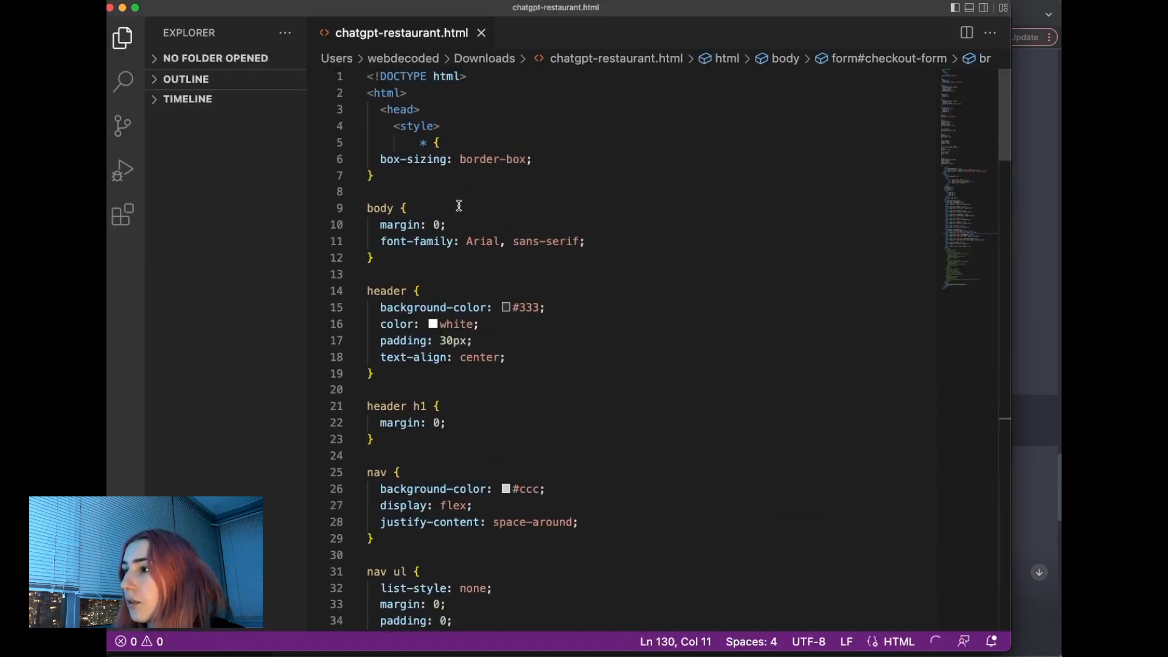
scroll("down", 3)
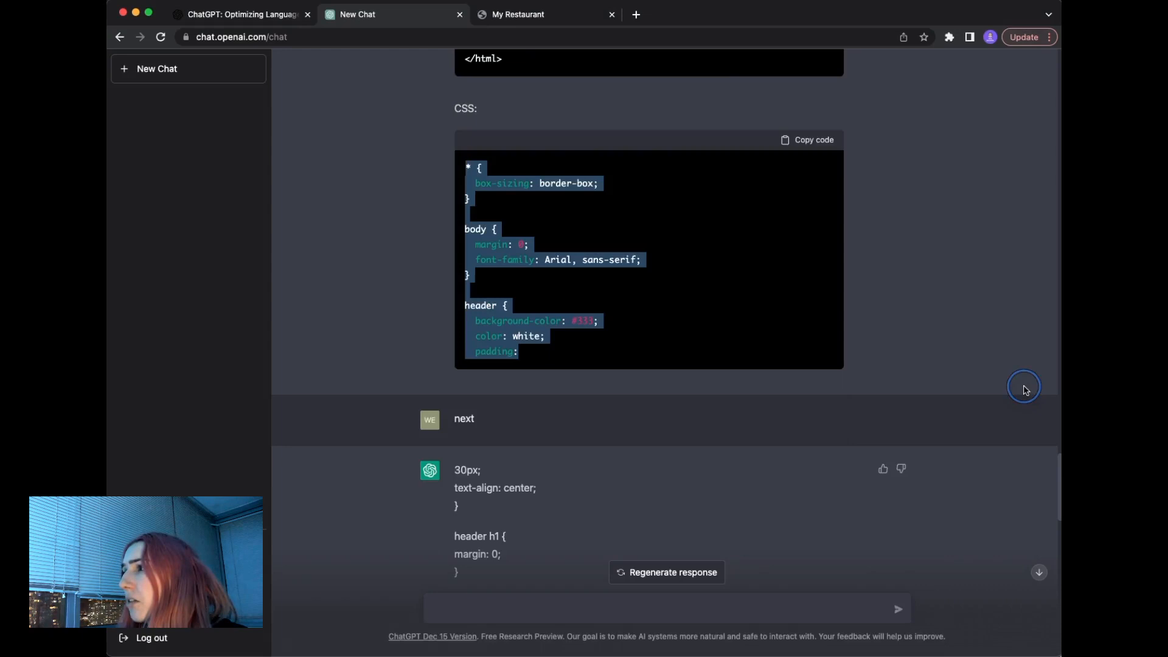
Step: Scroll down through the ChatGPT reply to reach the continued checkout CSS block
scroll("down", 3)
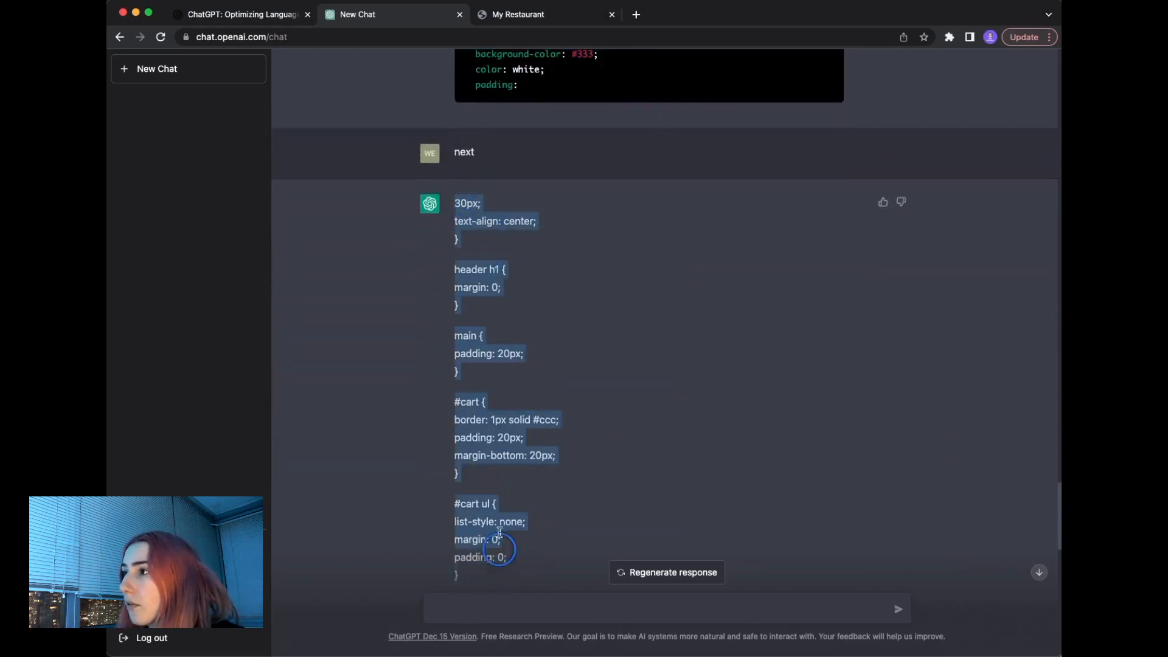
scroll("down", 3)
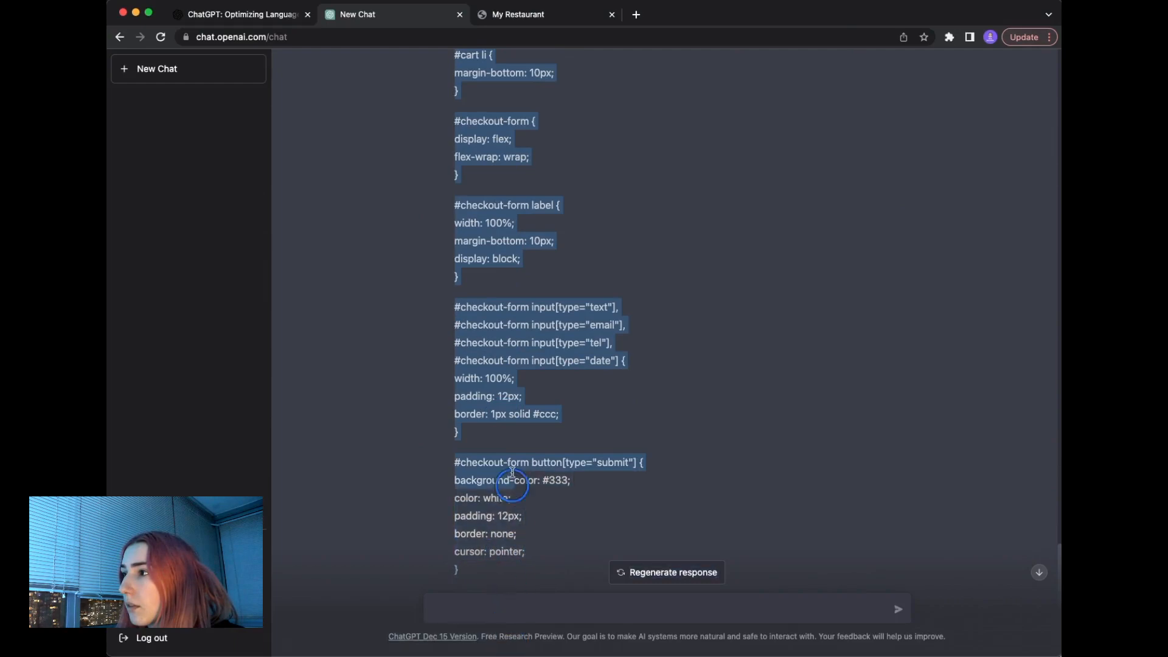
scroll("down", 3)
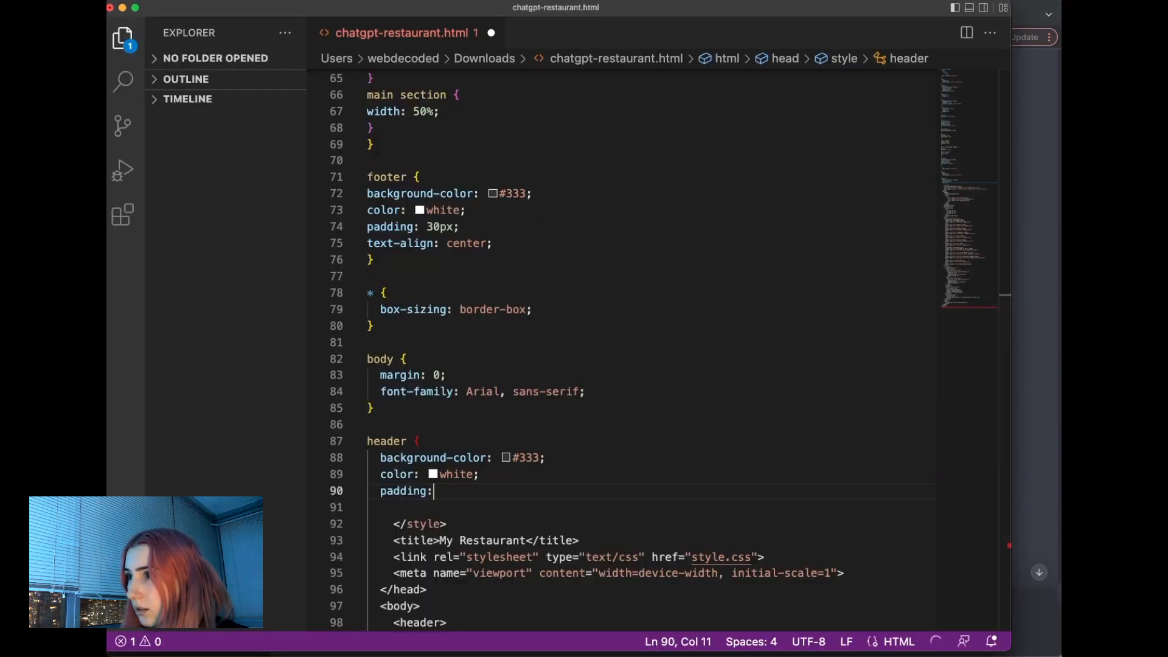
mouse_move(445, 496)
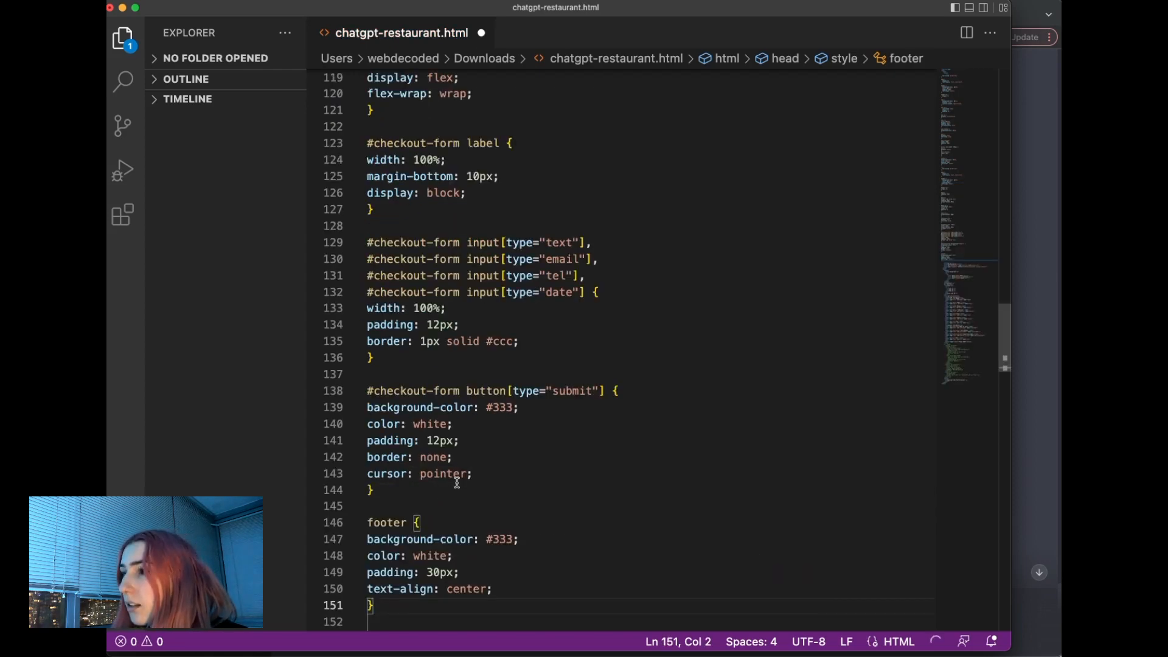
Step: Scroll the style section to review the pasted header, cart, form, button and footer rules
scroll("up", 3)
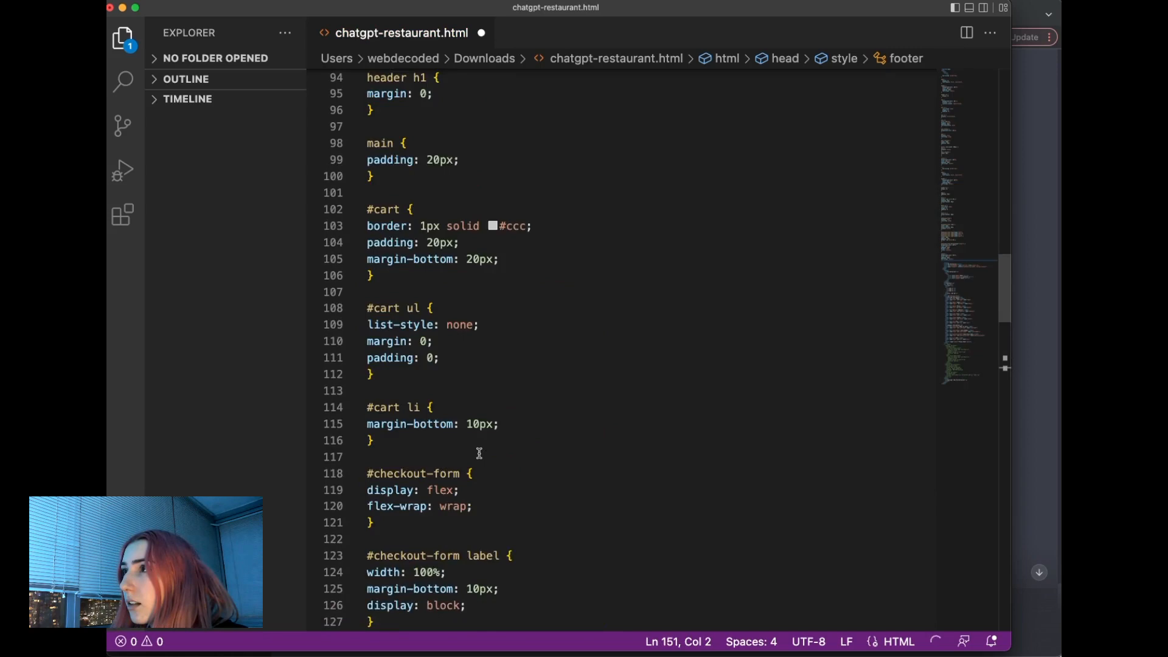
scroll("up", 3)
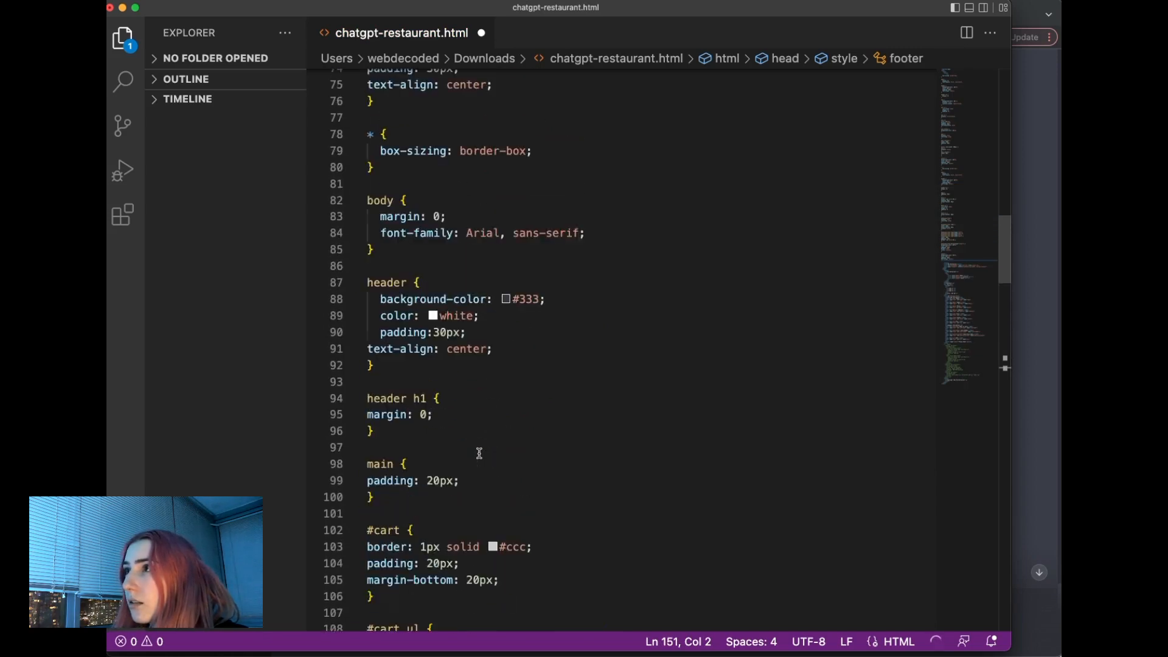
scroll("down", 3)
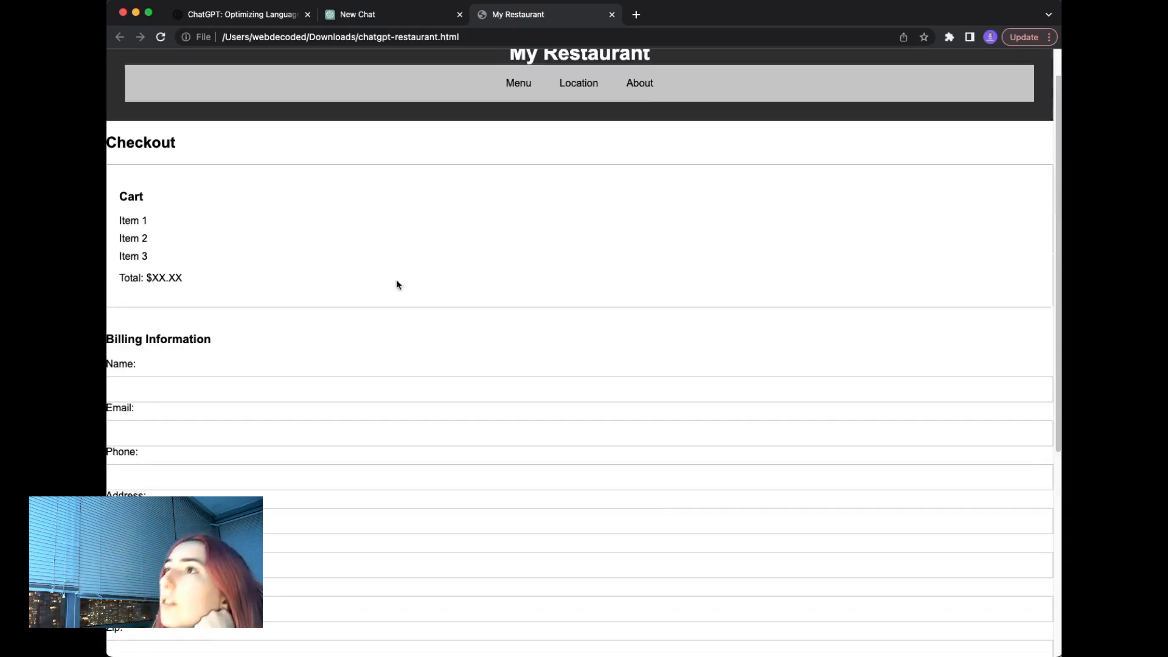
Step: Scroll the checkout page to inspect the cart box, payment fields, Place Order button and dark footer
scroll("down", 3)
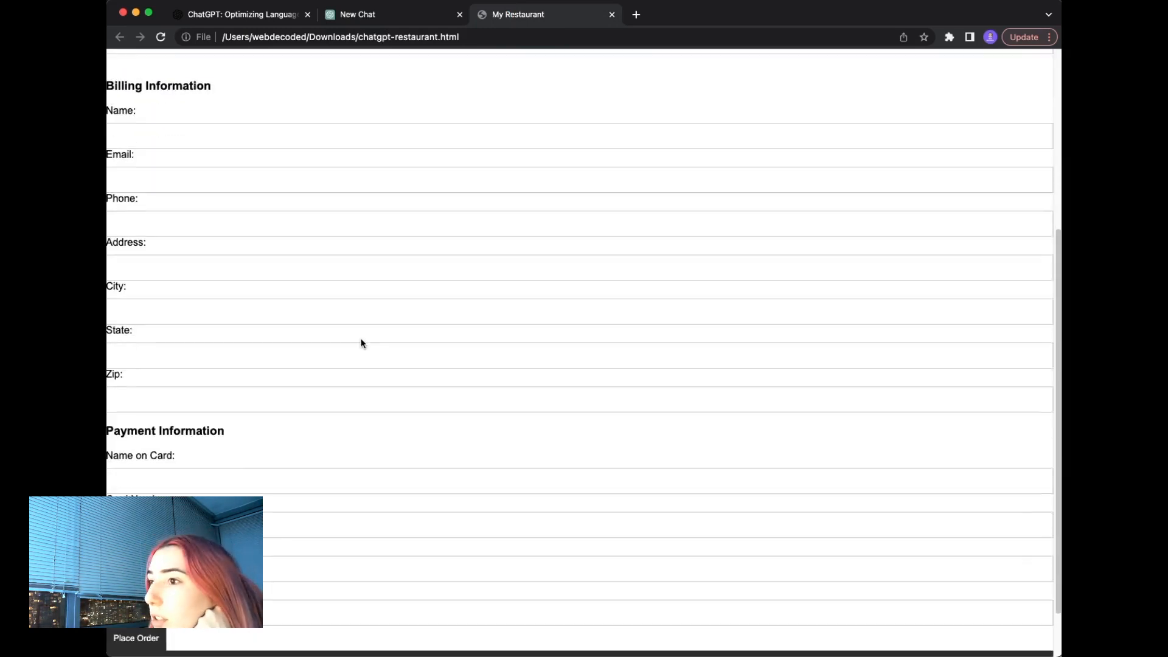
scroll("down", 3)
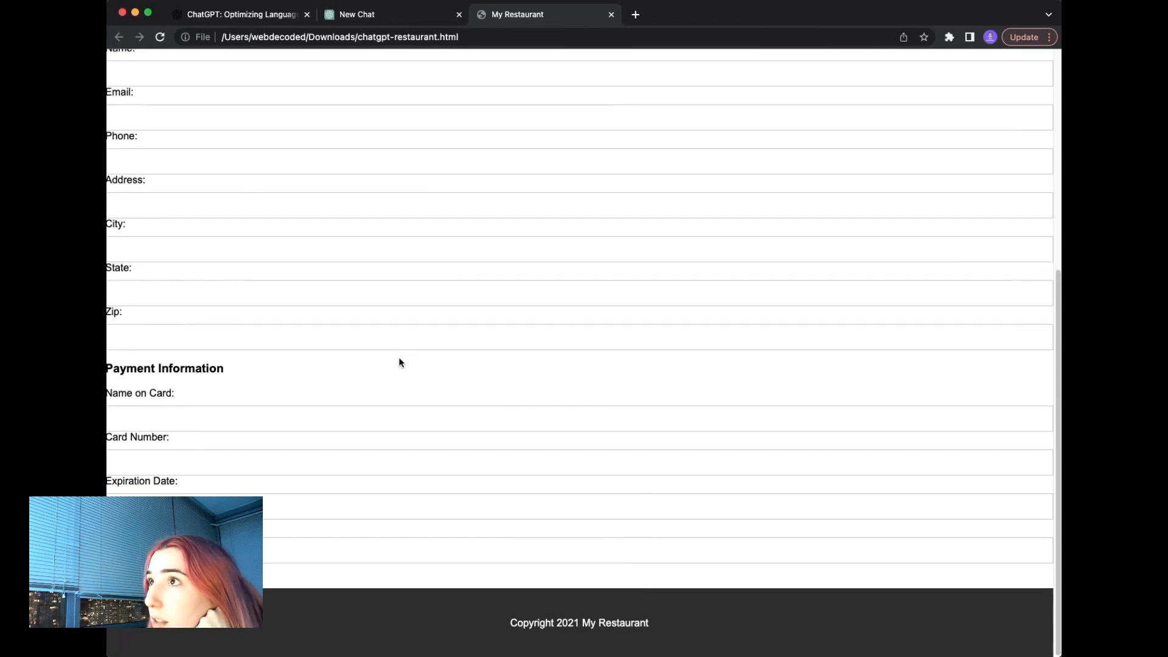
scroll("up", 3)
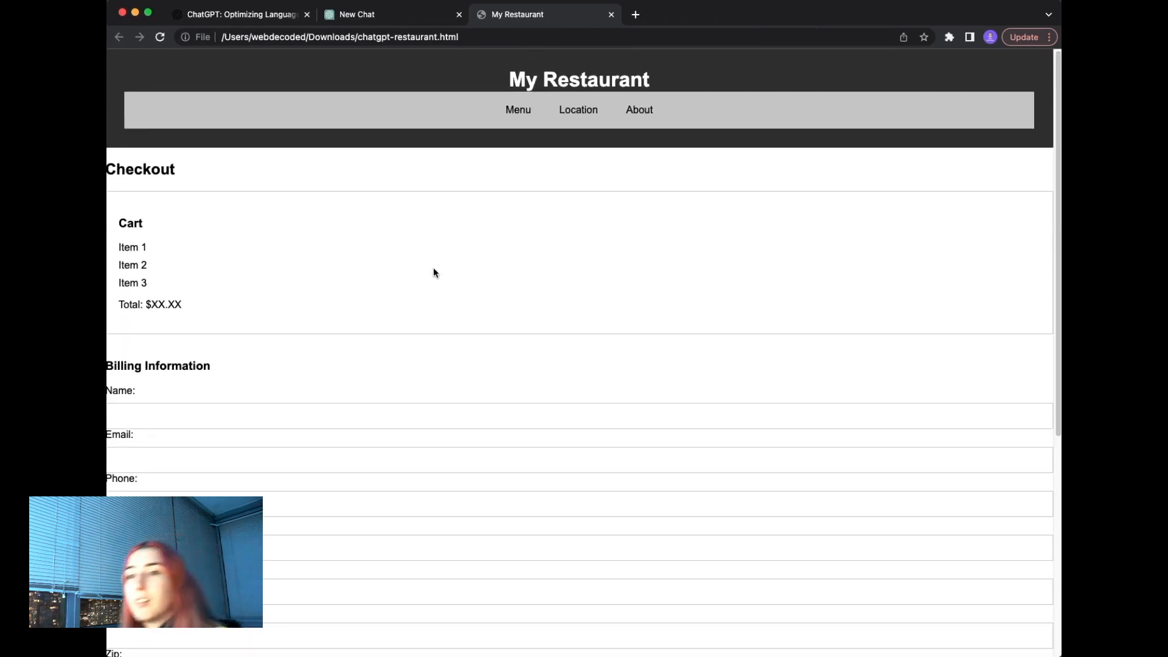